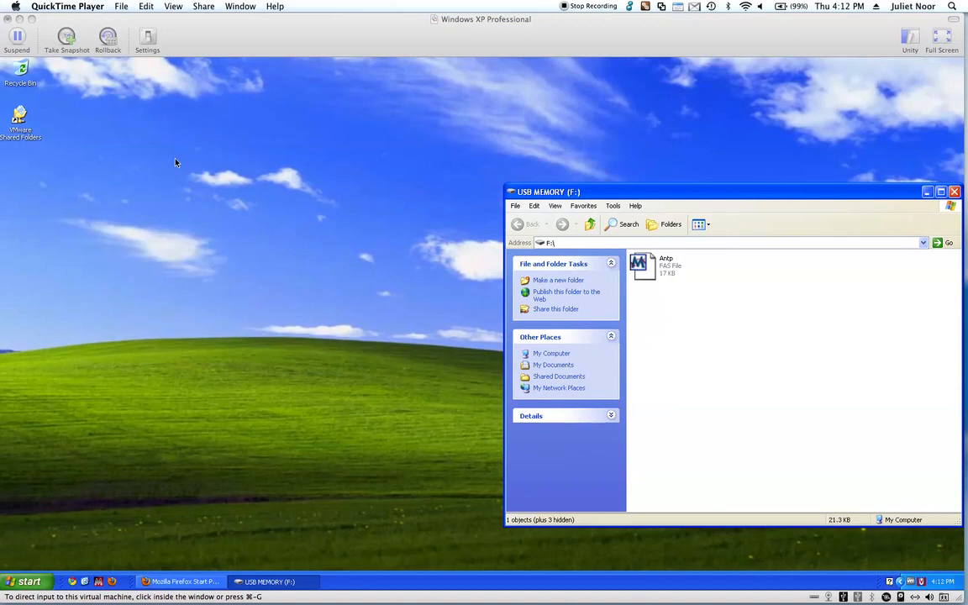
pyautogui.moveTo(654, 264)
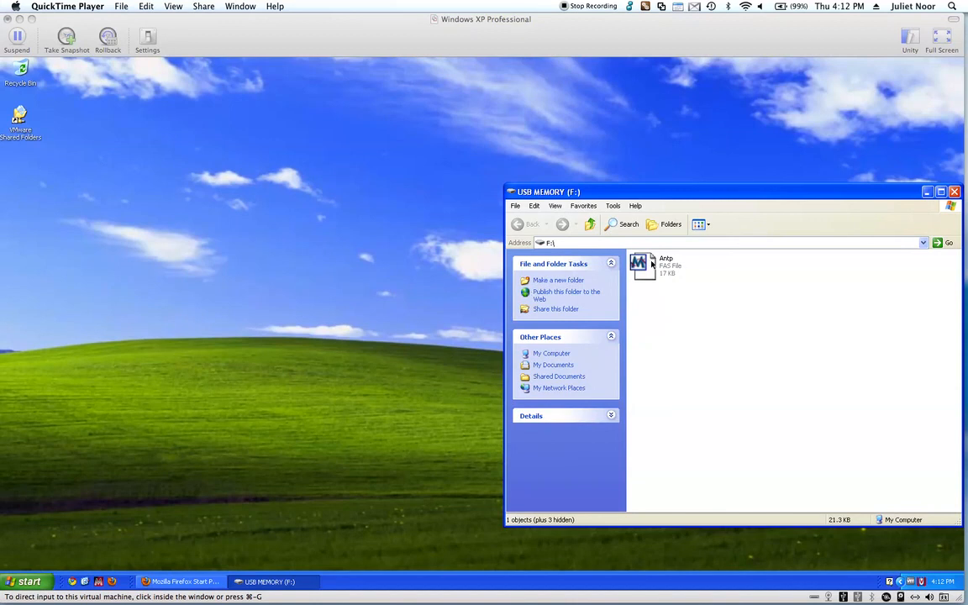
pyautogui.moveTo(626, 230)
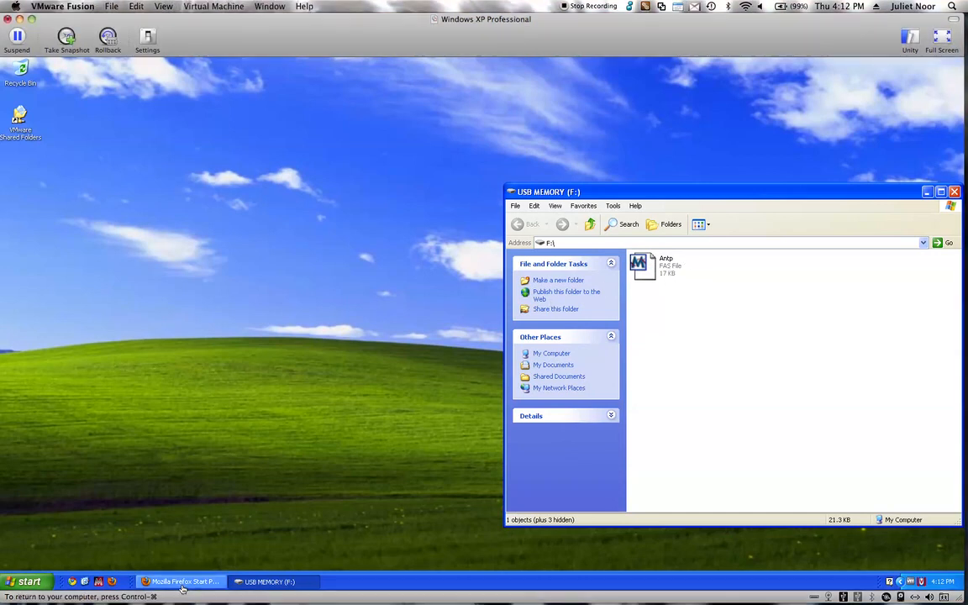
pyautogui.moveTo(198, 538)
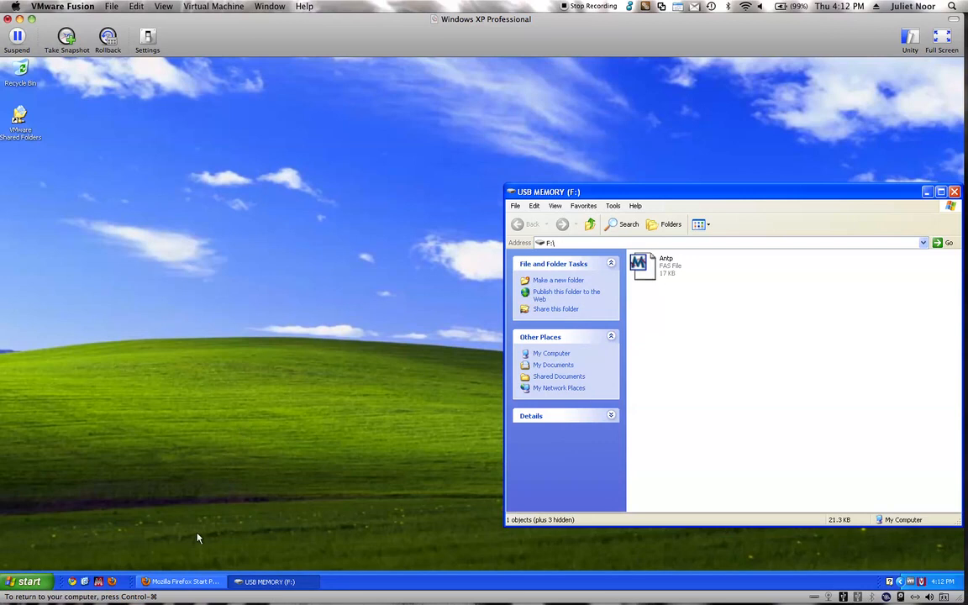
# Bring Firefox forward and load flybase.org to reach the FlyBase homepage
pyautogui.click(181, 581)
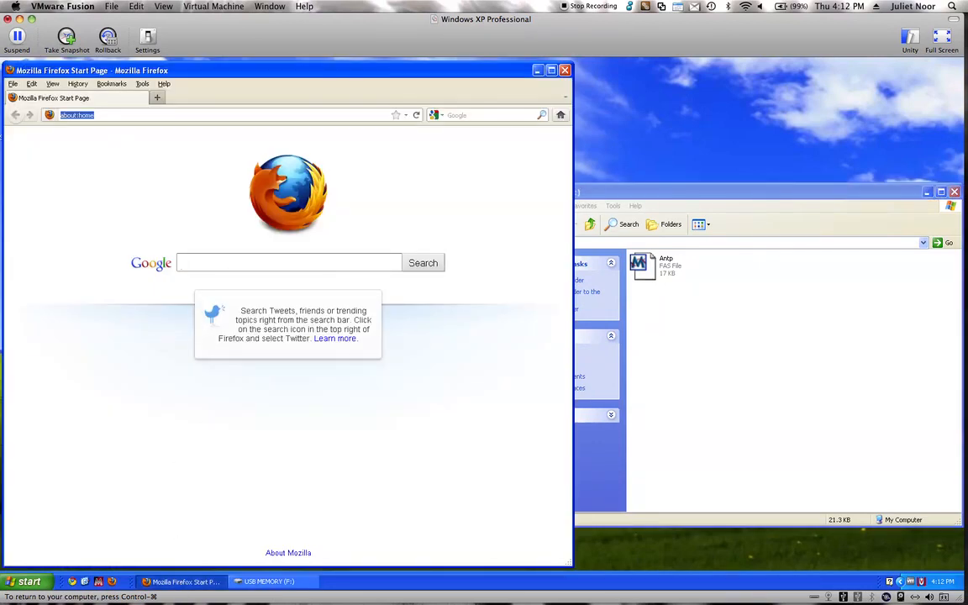
pyautogui.write('flybase.org')
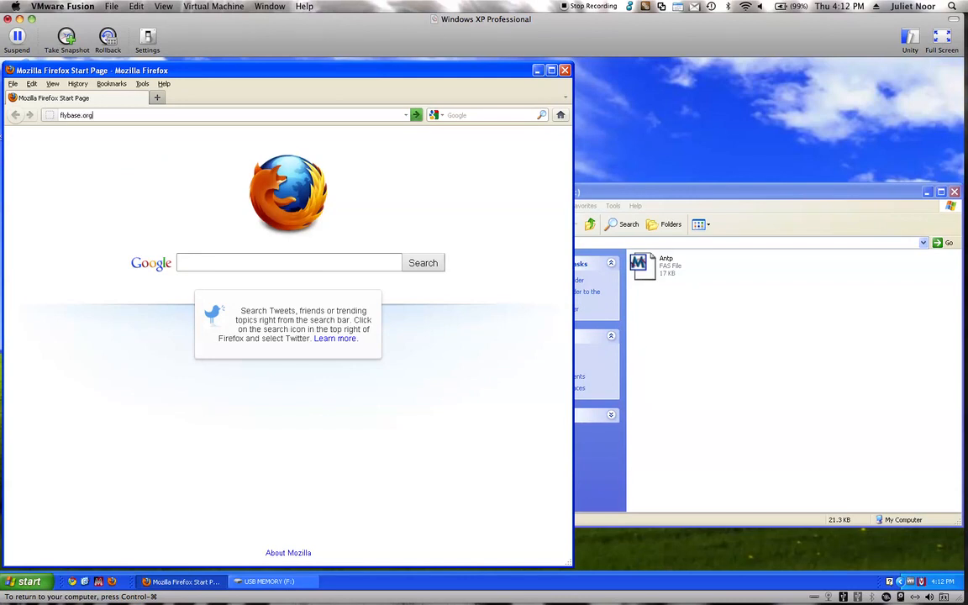
pyautogui.press('Return')
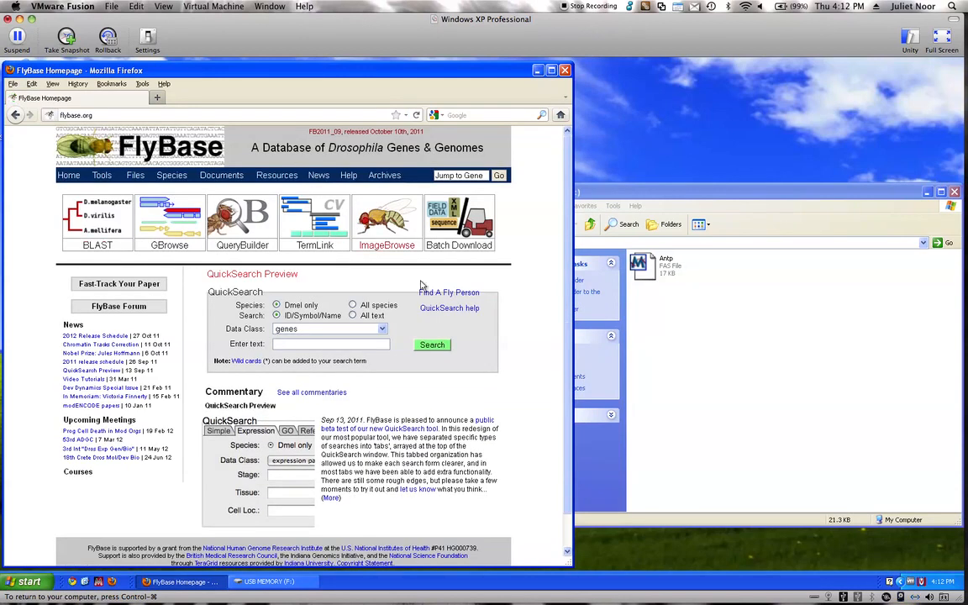
pyautogui.moveTo(496, 332)
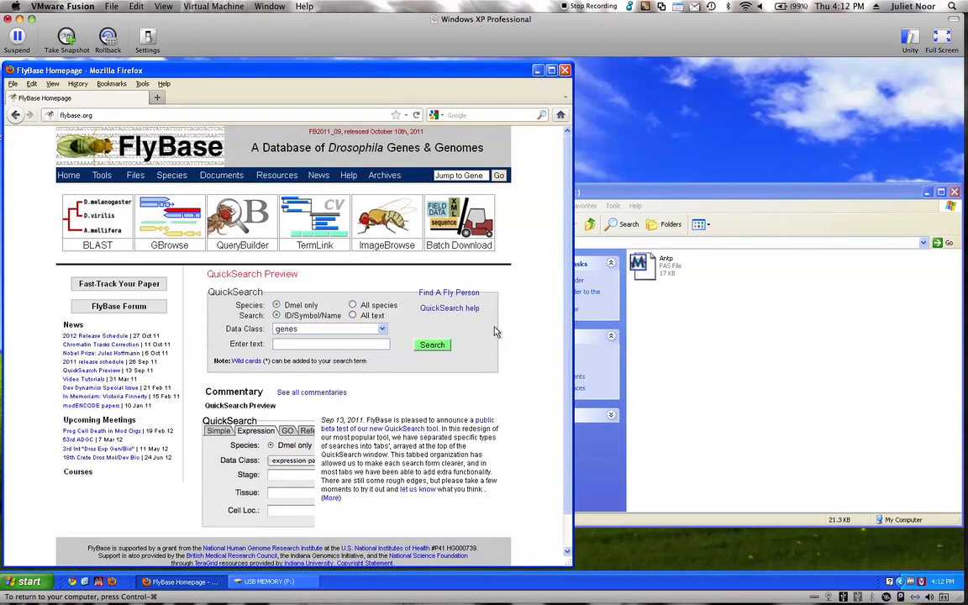
pyautogui.moveTo(530, 336)
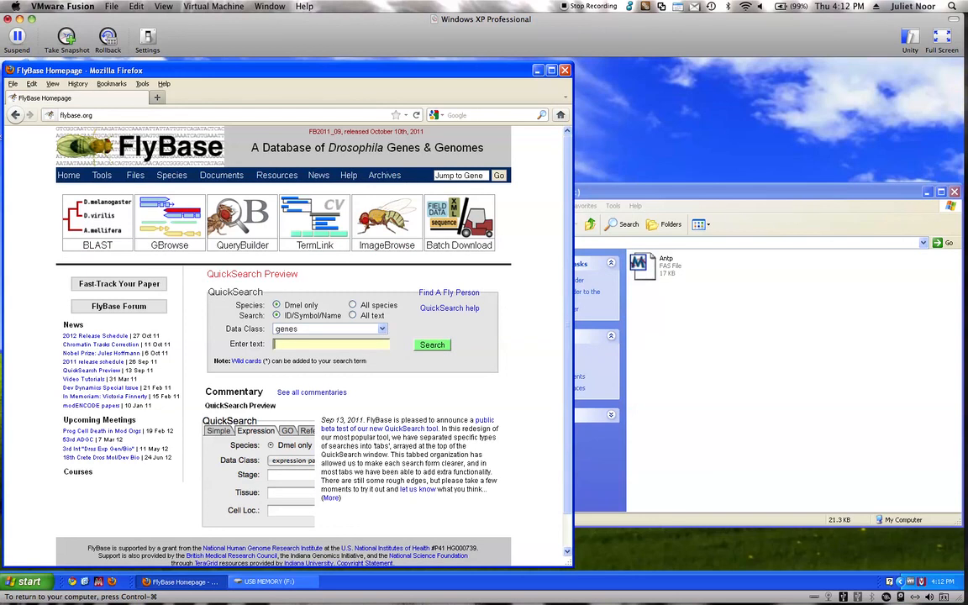
# Run a QuickSearch for 'antp' across all species, returning 26 matching genes
pyautogui.write('antp')
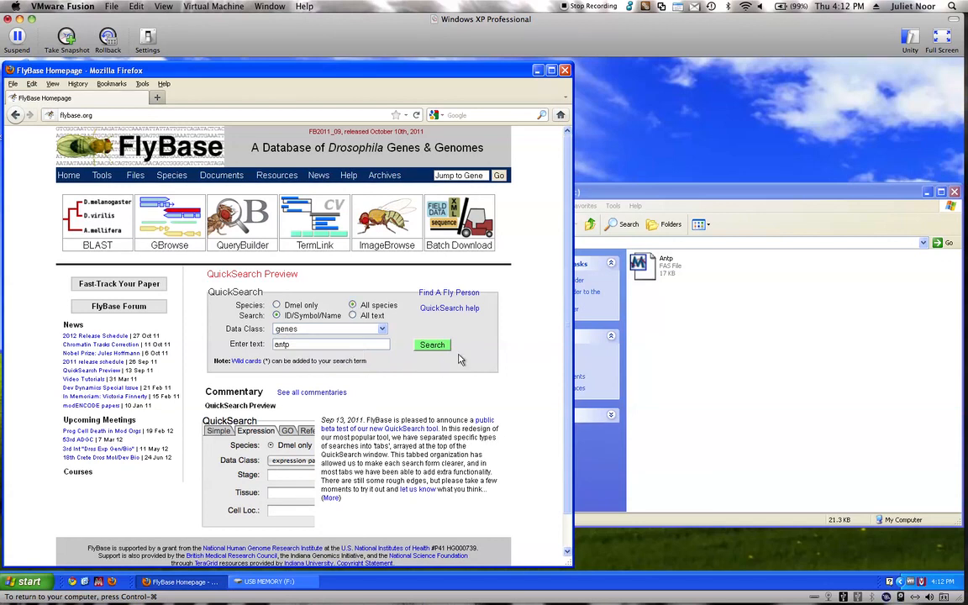
pyautogui.click(431, 345)
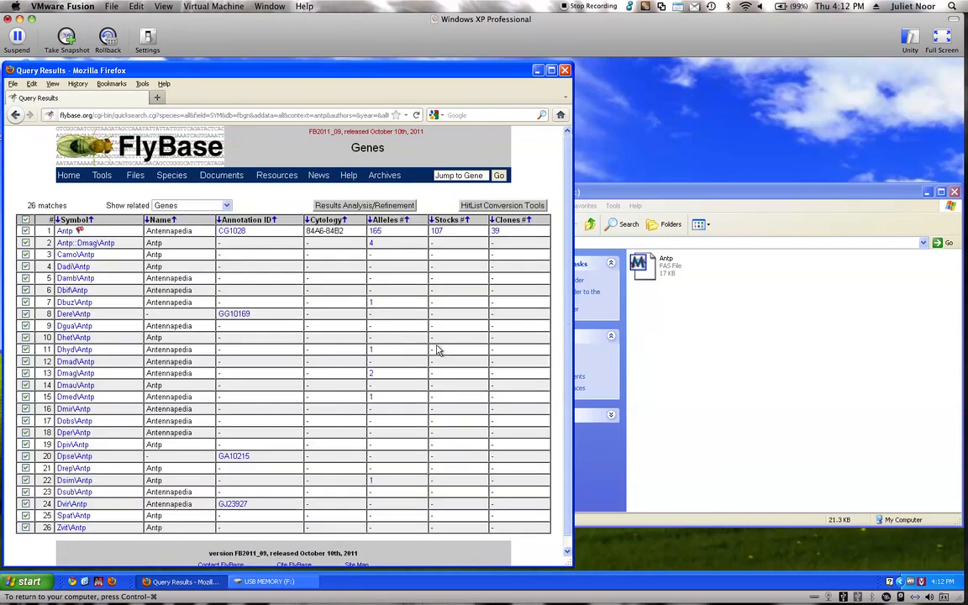
pyautogui.moveTo(122, 243)
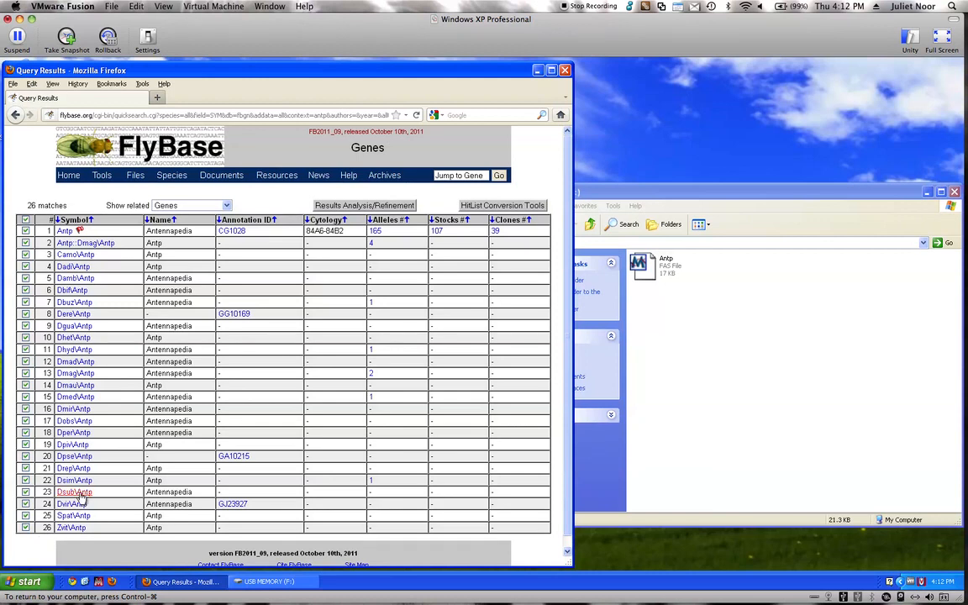
pyautogui.moveTo(74, 456)
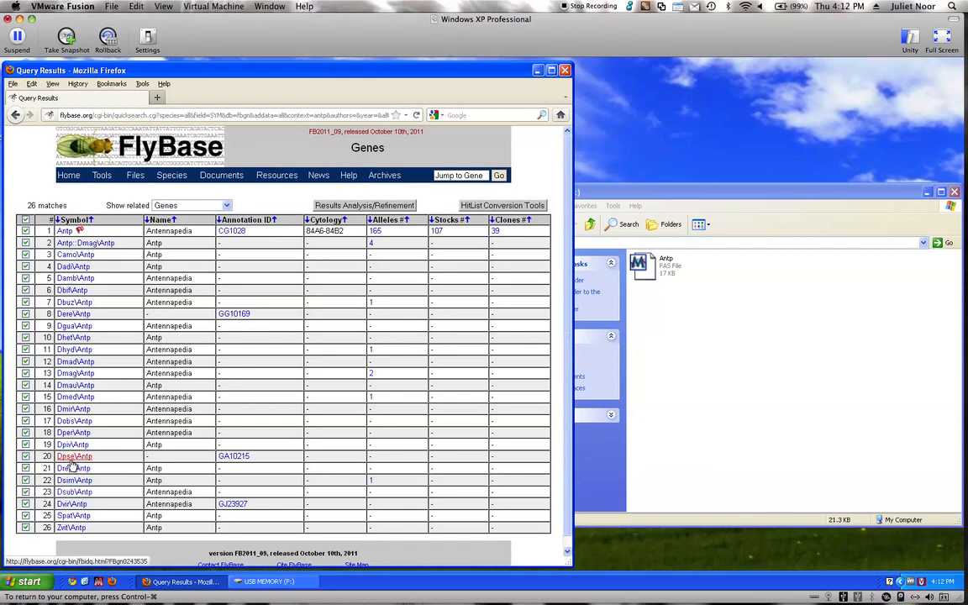
# Follow the Dpse\Antp symbol link in the results to its gene report
pyautogui.click(74, 456)
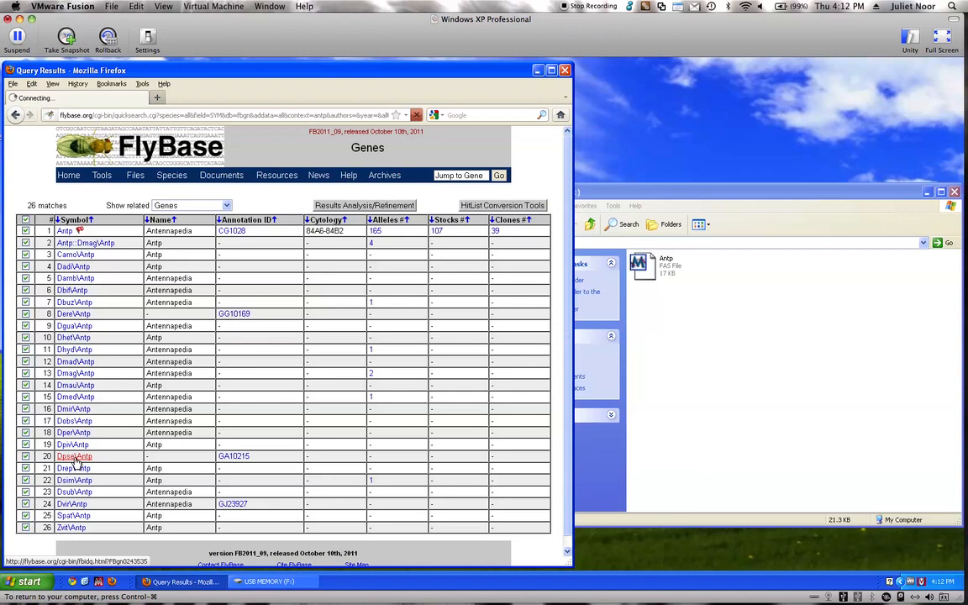
pyautogui.click(73, 455)
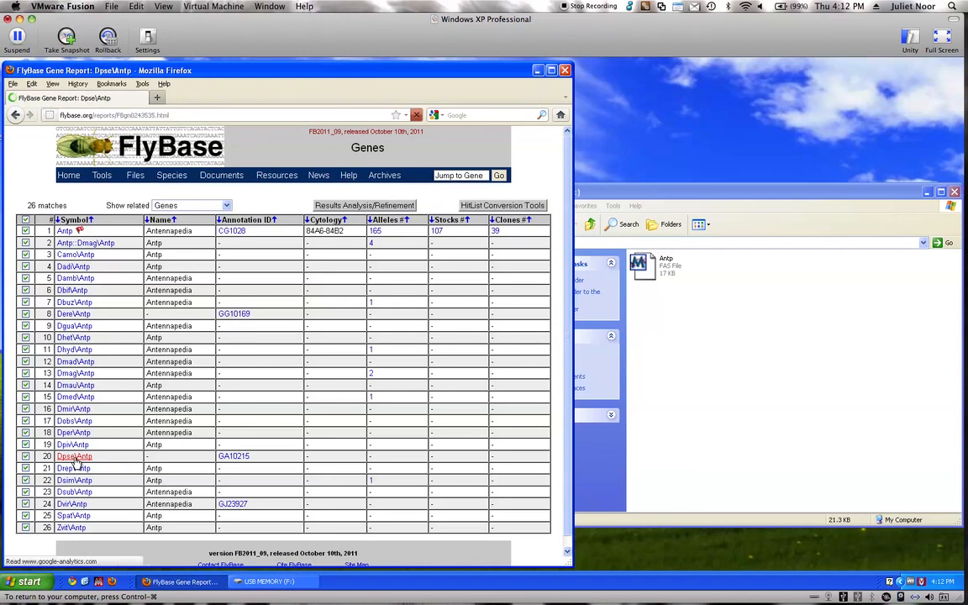
pyautogui.click(74, 455)
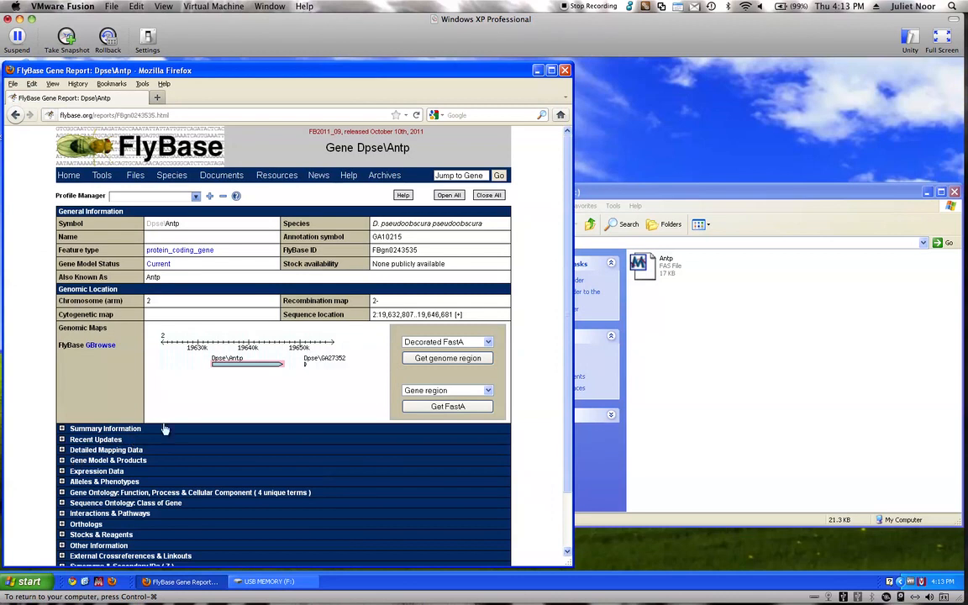
pyautogui.moveTo(179, 419)
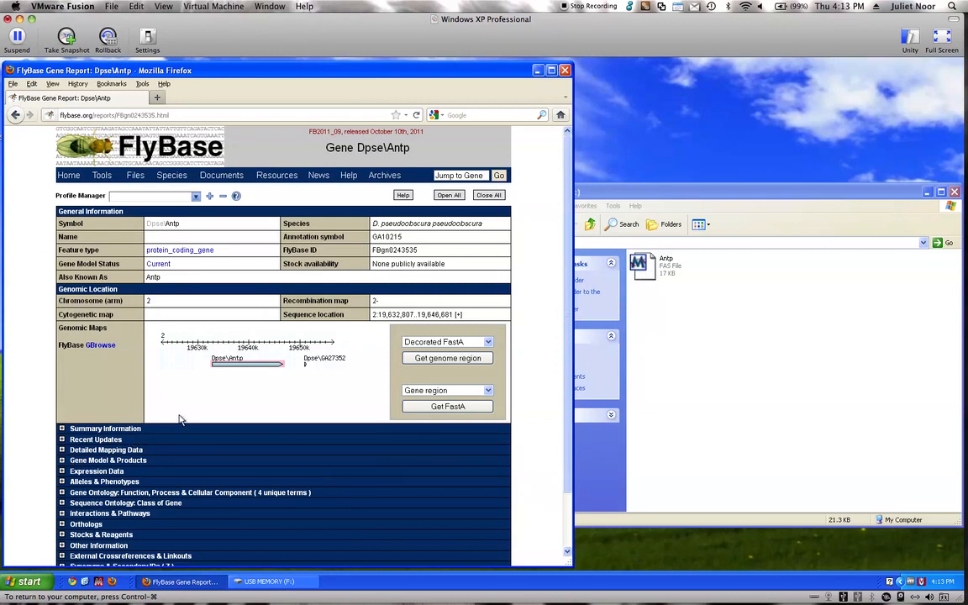
pyautogui.moveTo(182, 420)
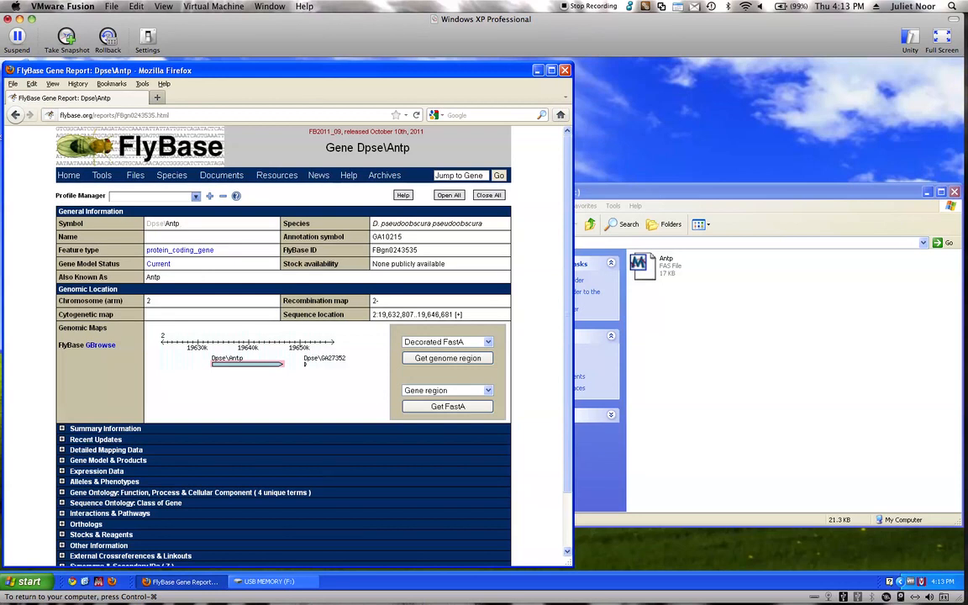
pyautogui.moveTo(279, 245)
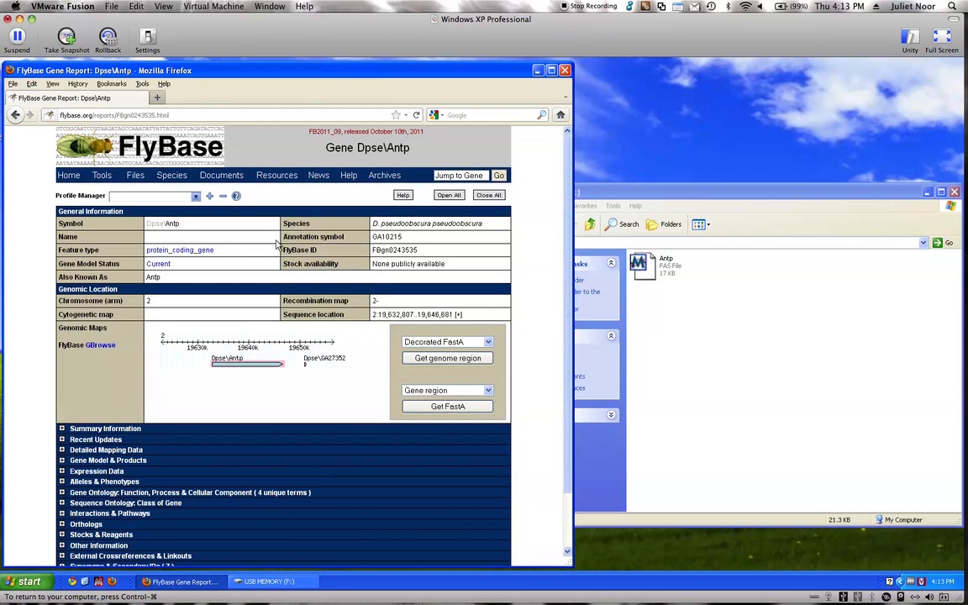
pyautogui.moveTo(361, 246)
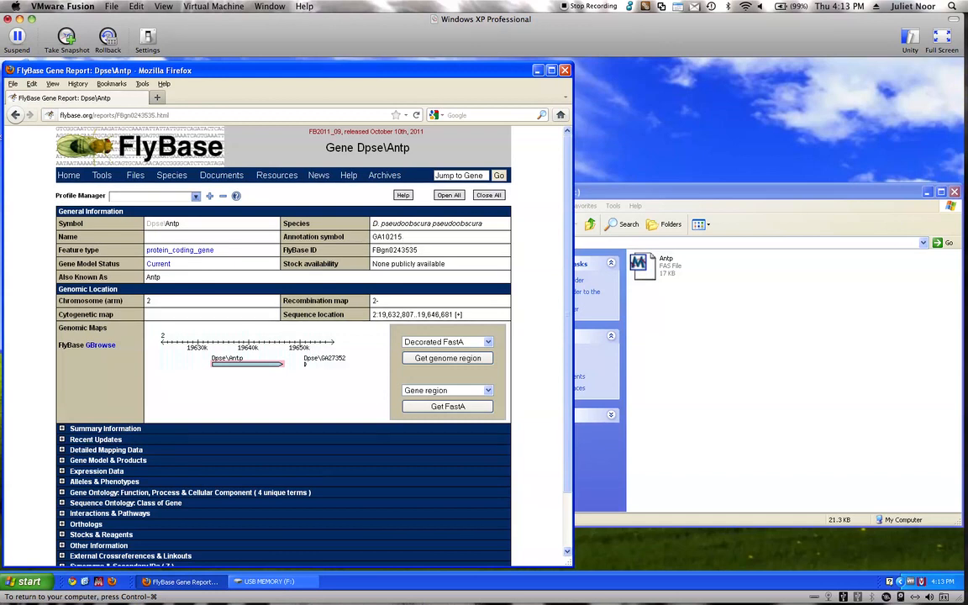
pyautogui.moveTo(396, 247)
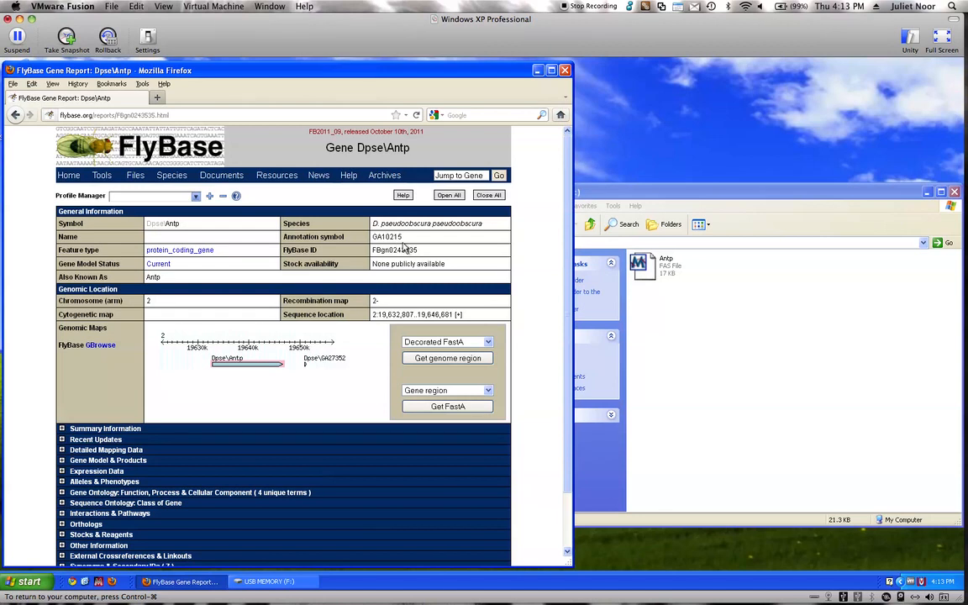
pyautogui.moveTo(482, 246)
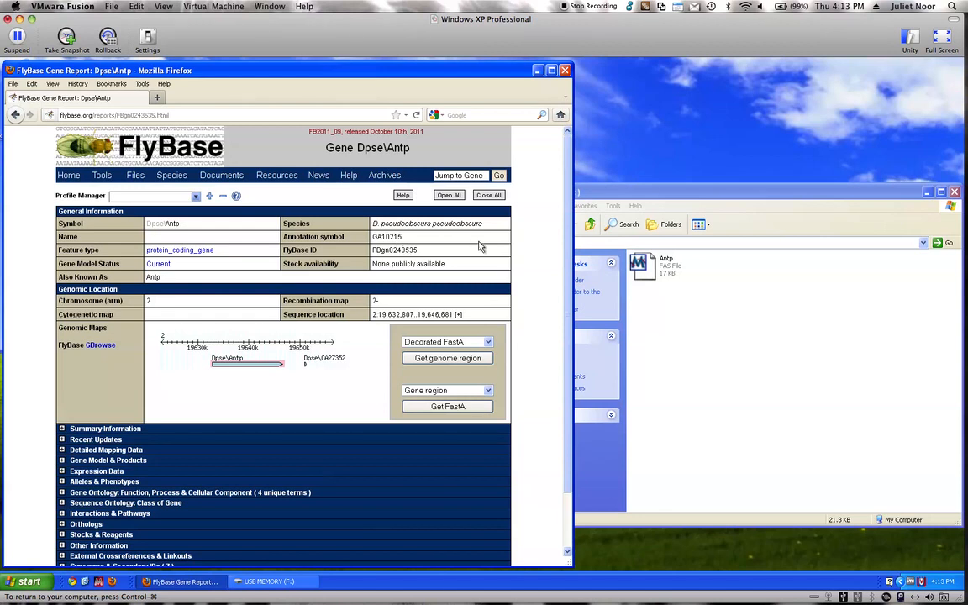
pyautogui.moveTo(466, 317)
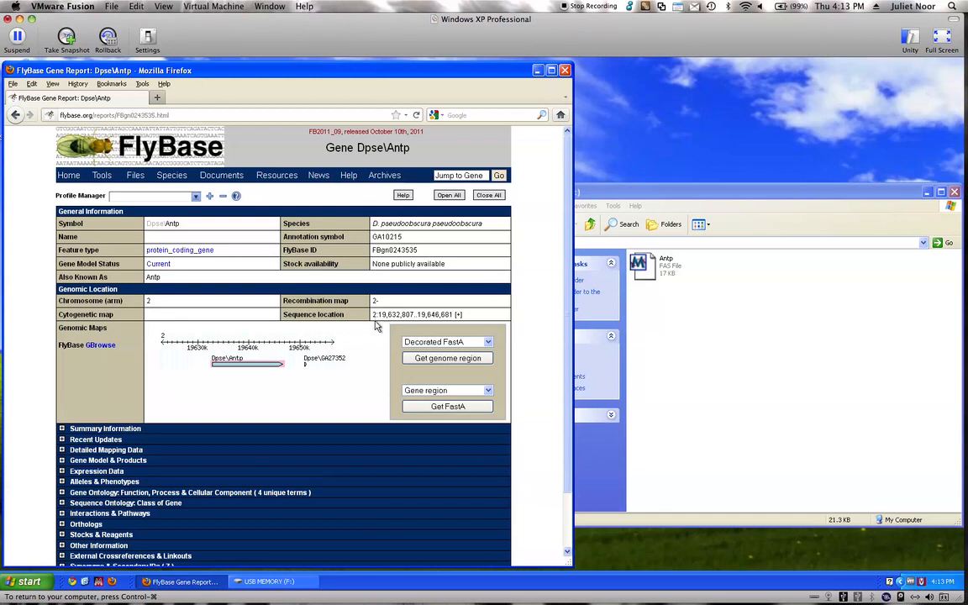
pyautogui.moveTo(381, 332)
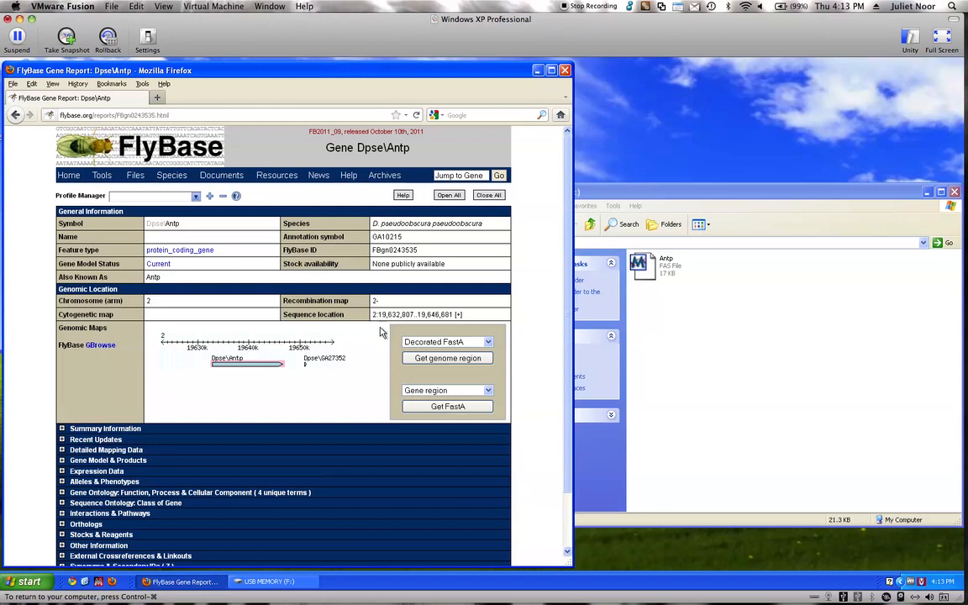
pyautogui.moveTo(446, 328)
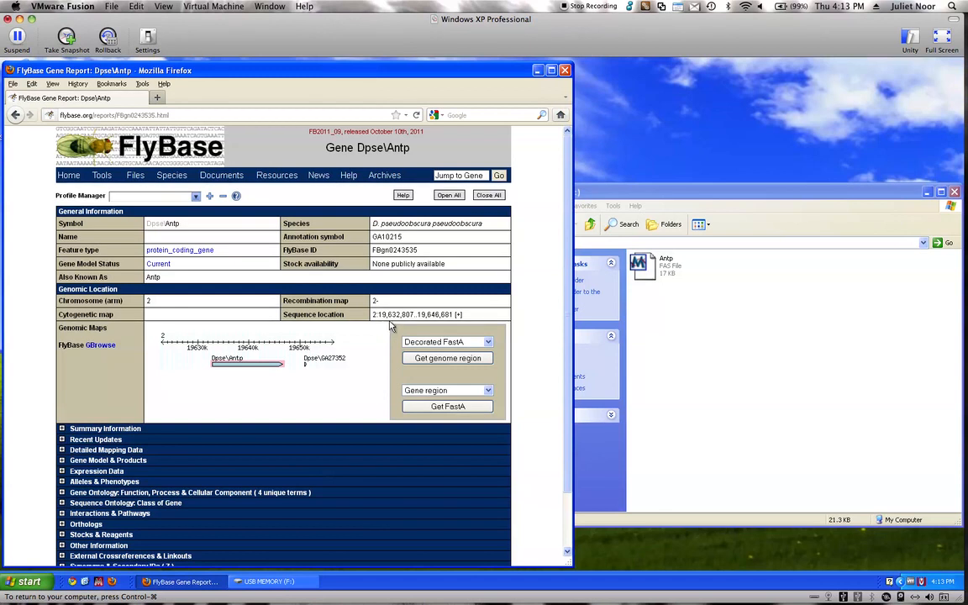
pyautogui.moveTo(404, 326)
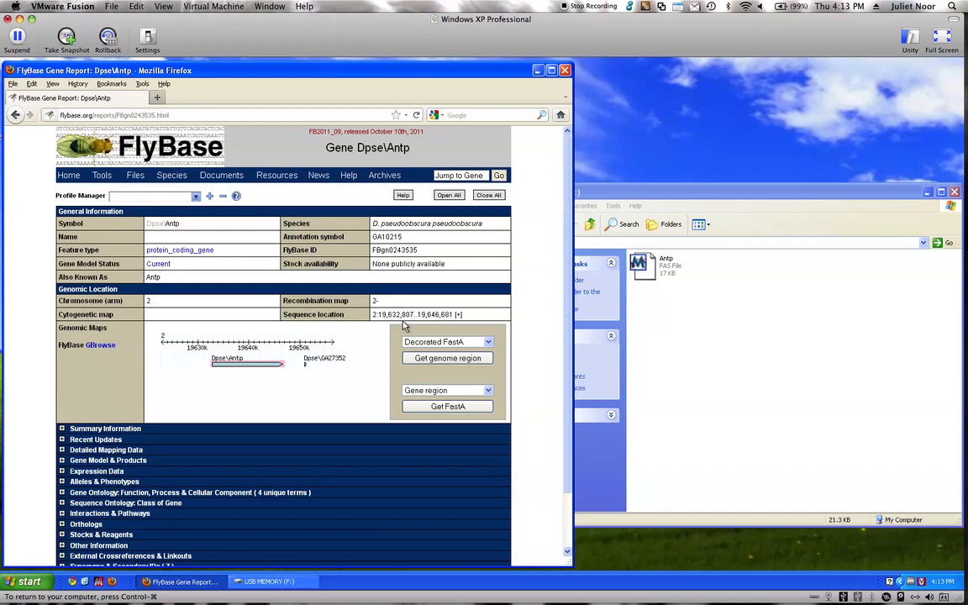
pyautogui.moveTo(409, 326)
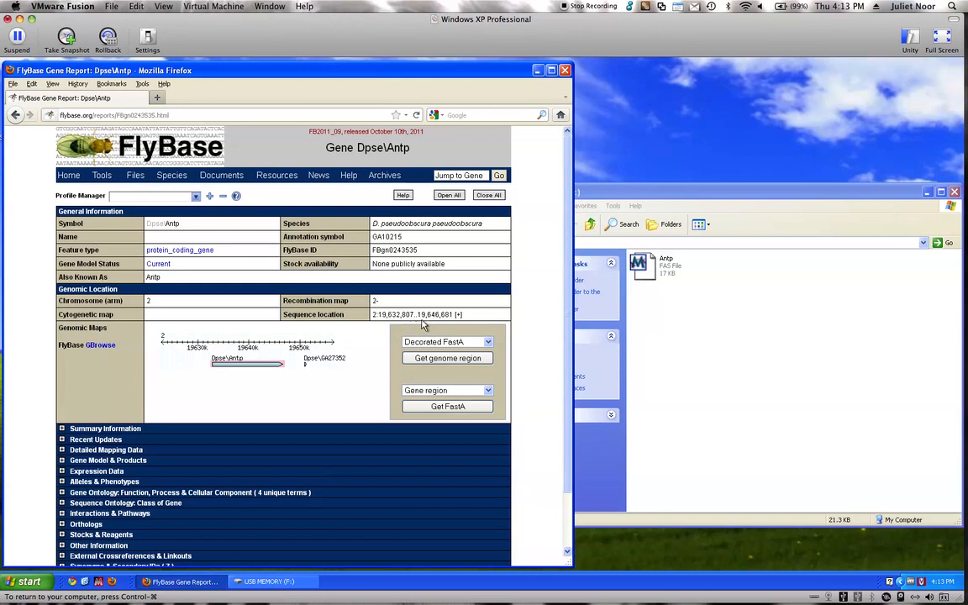
pyautogui.moveTo(432, 326)
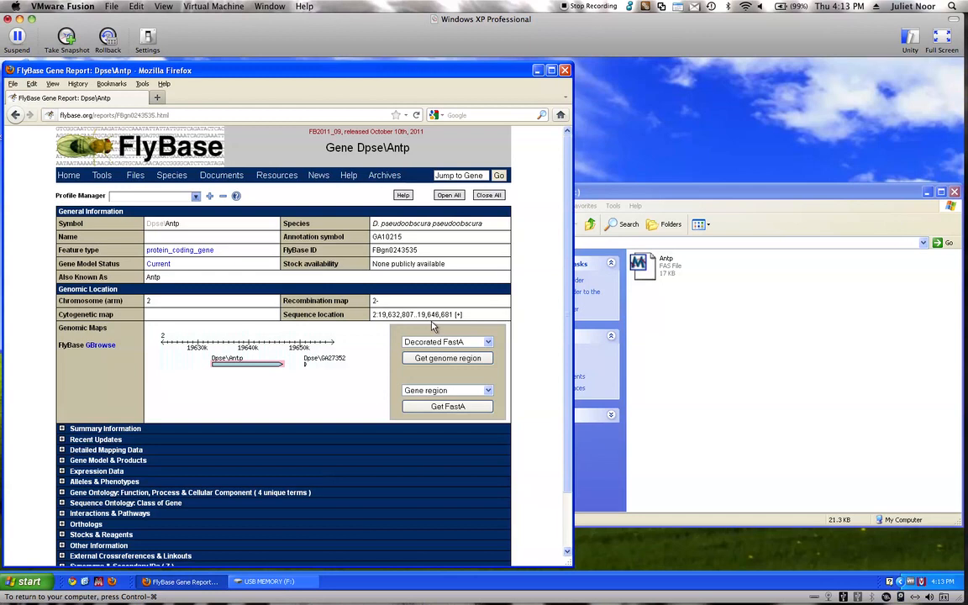
pyautogui.moveTo(449, 327)
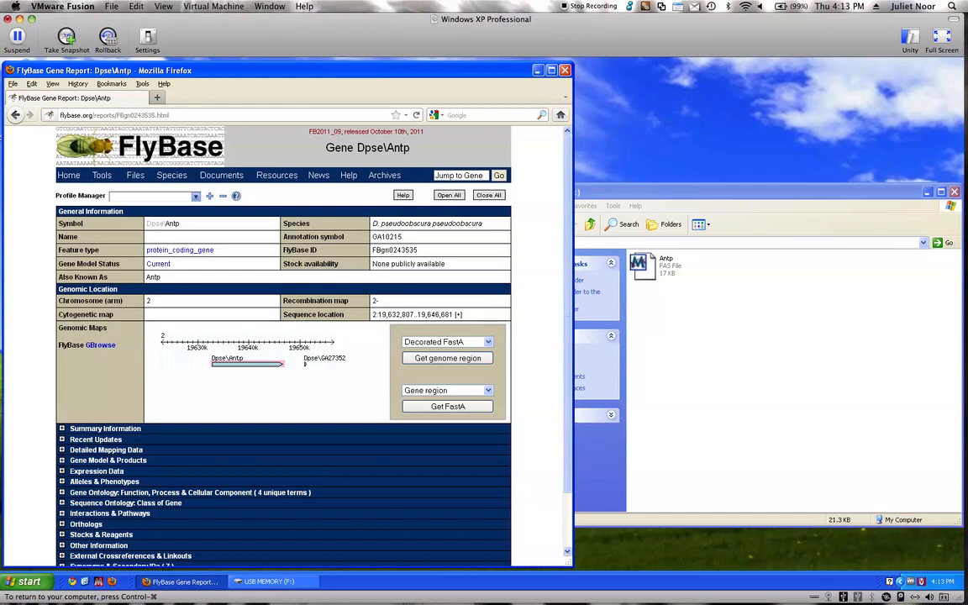
pyautogui.moveTo(460, 324)
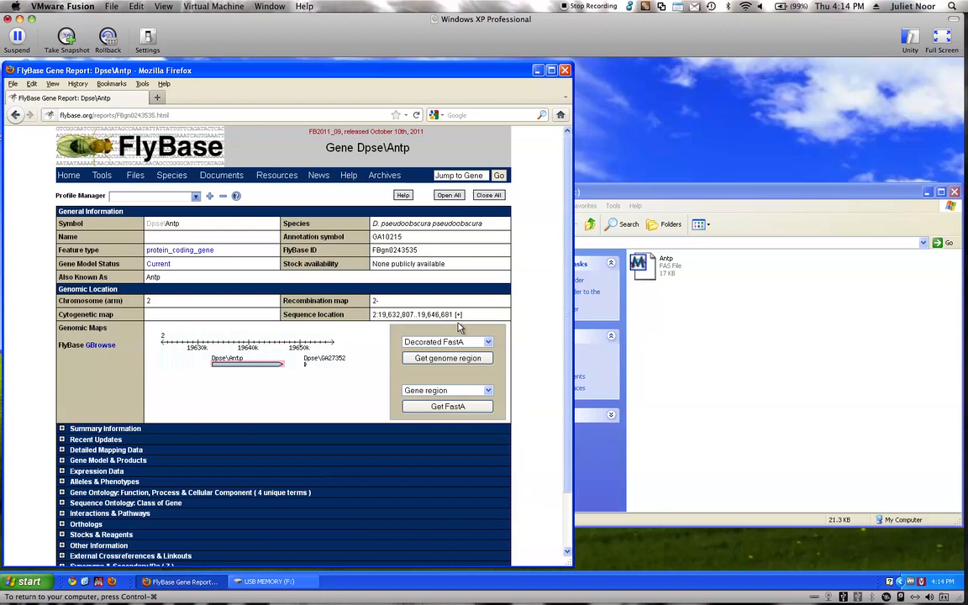
pyautogui.moveTo(477, 322)
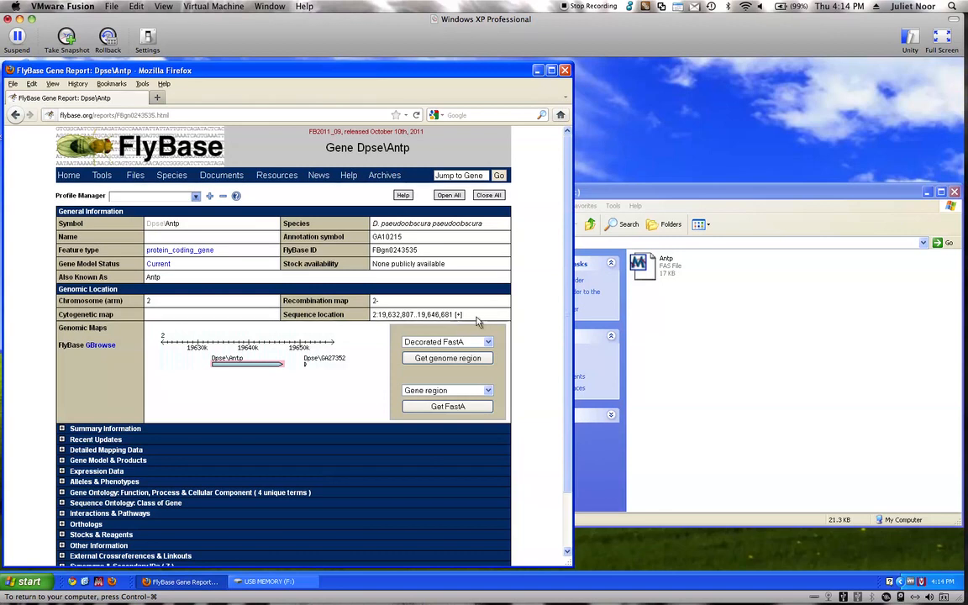
pyautogui.moveTo(460, 326)
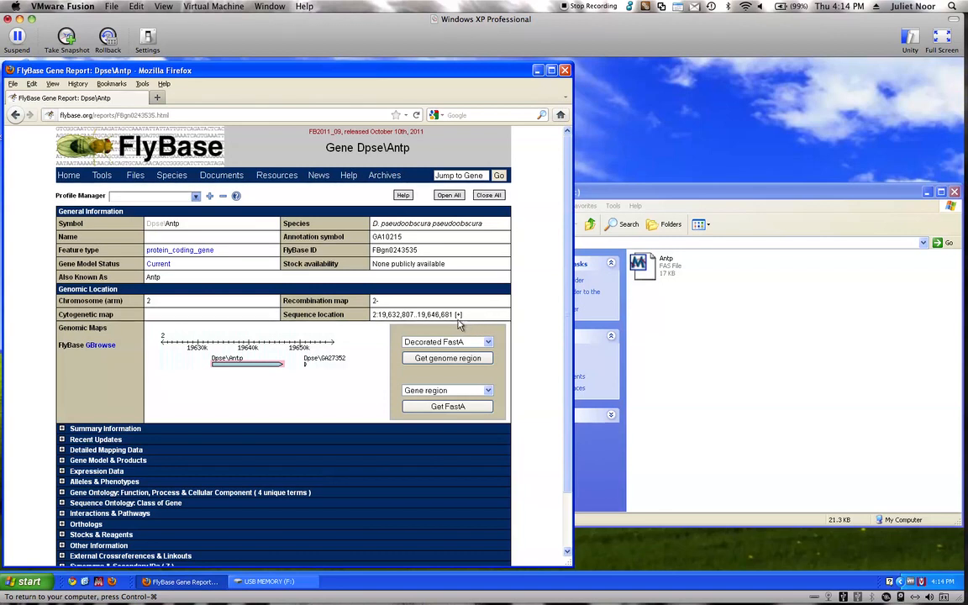
pyautogui.moveTo(519, 314)
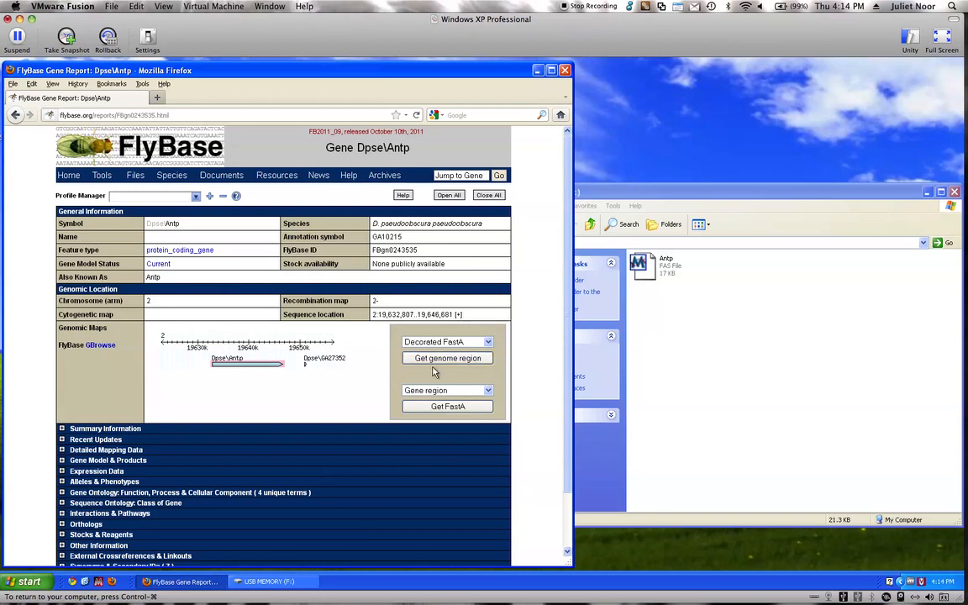
pyautogui.moveTo(469, 375)
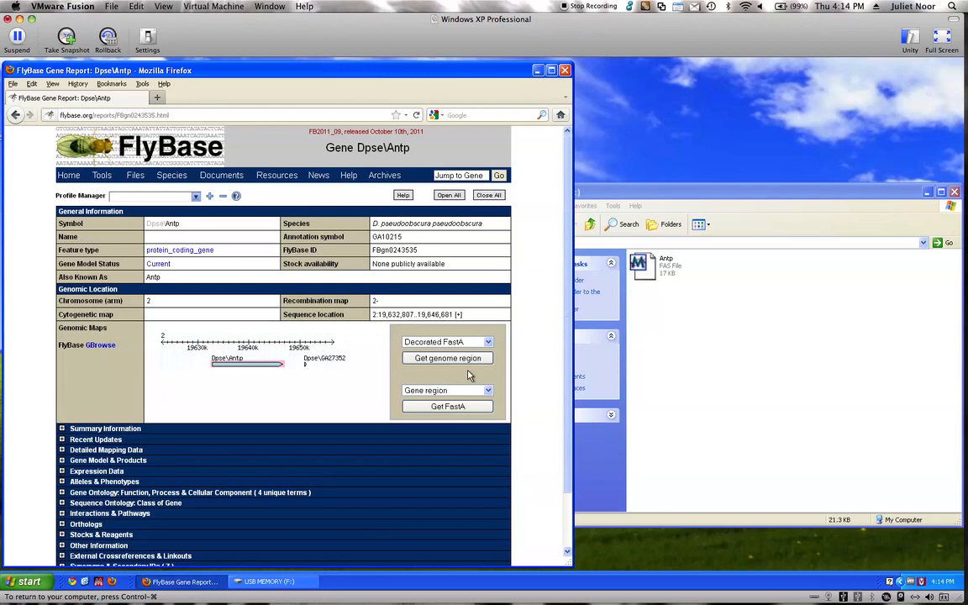
pyautogui.moveTo(485, 375)
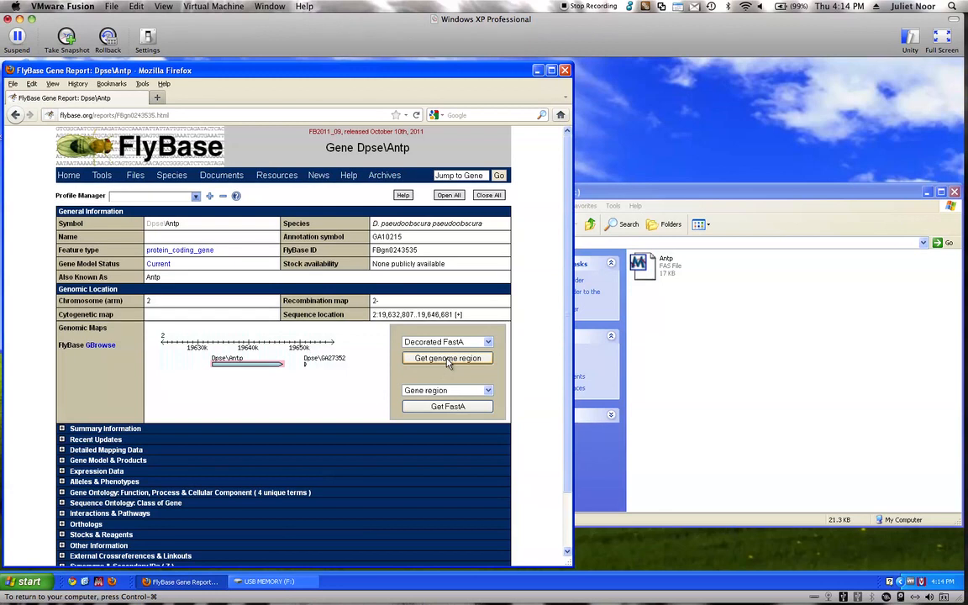
# Fetch the decorated FastA sequence for region 2:19632807,19646681 and review it
pyautogui.click(447, 358)
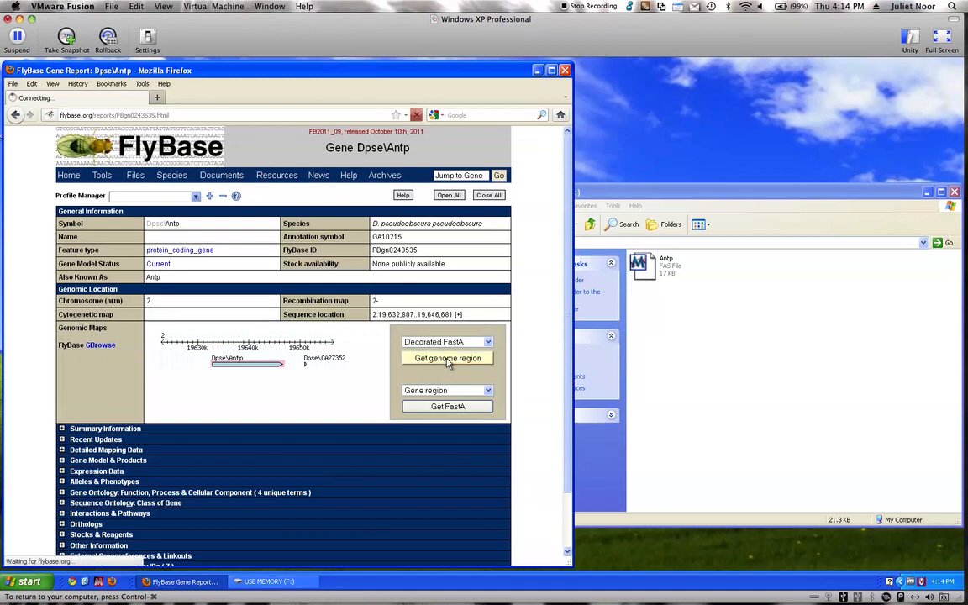
pyautogui.click(447, 358)
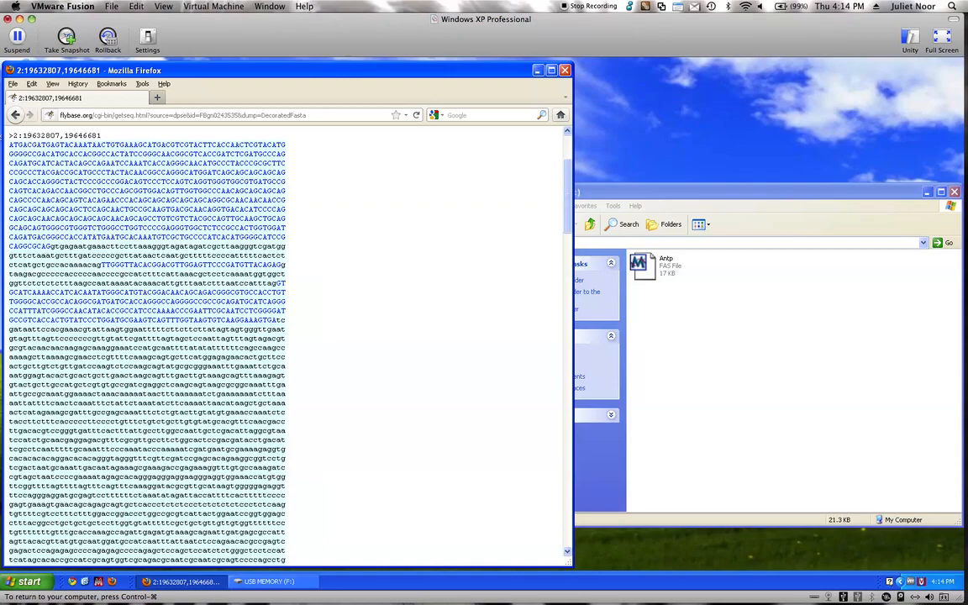
pyautogui.scroll(-3)
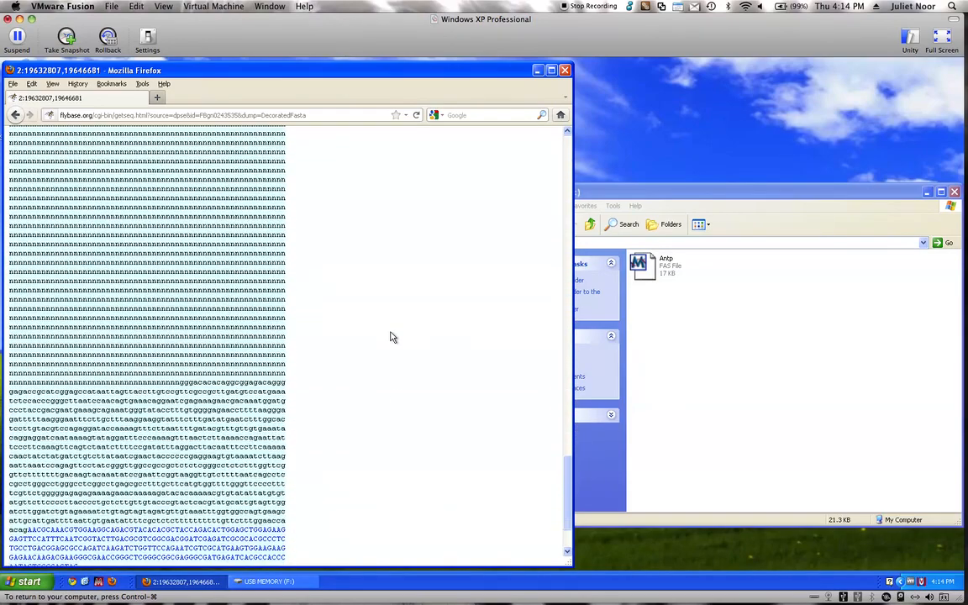
pyautogui.moveTo(309, 270)
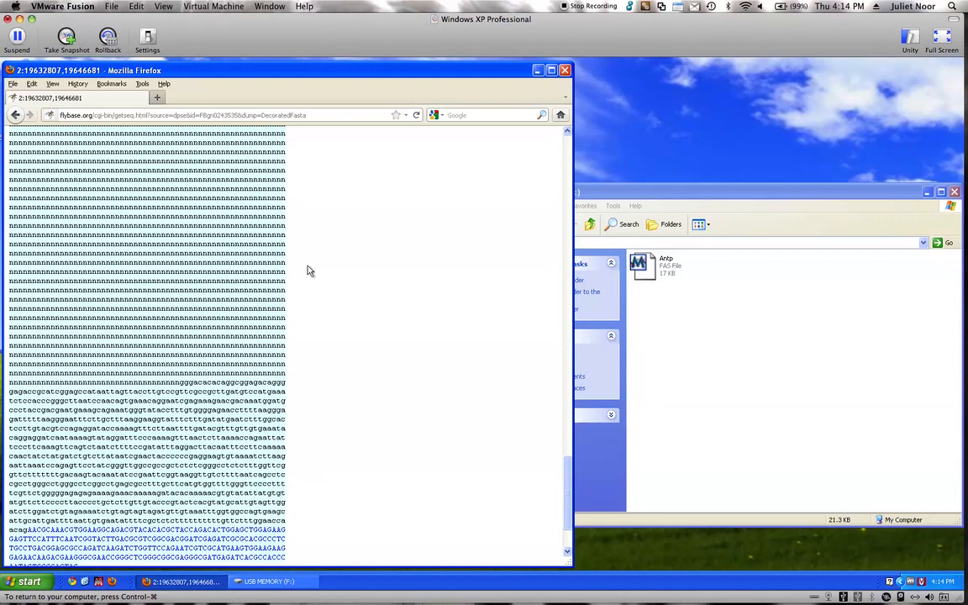
pyautogui.scroll(-3)
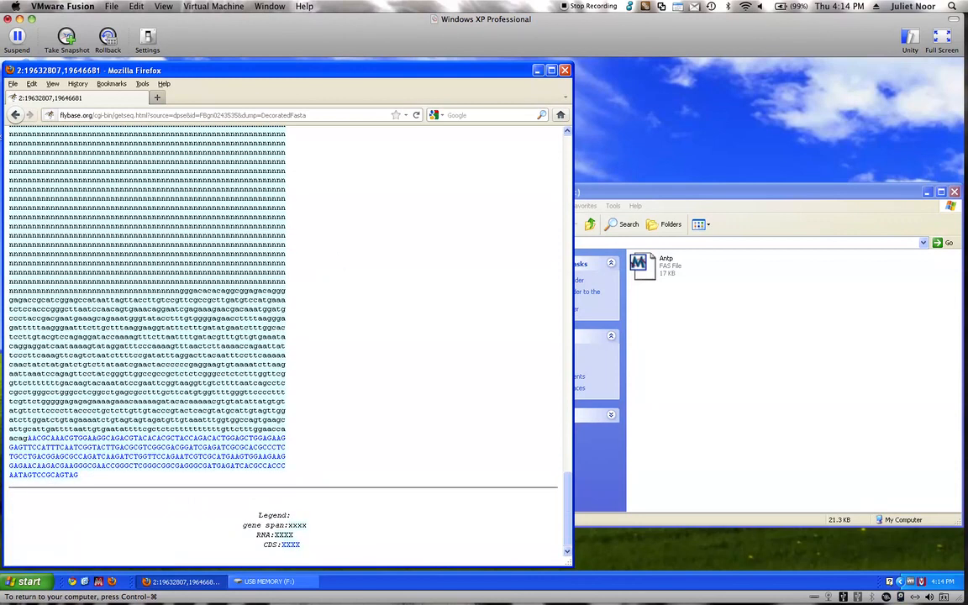
pyautogui.scroll(3)
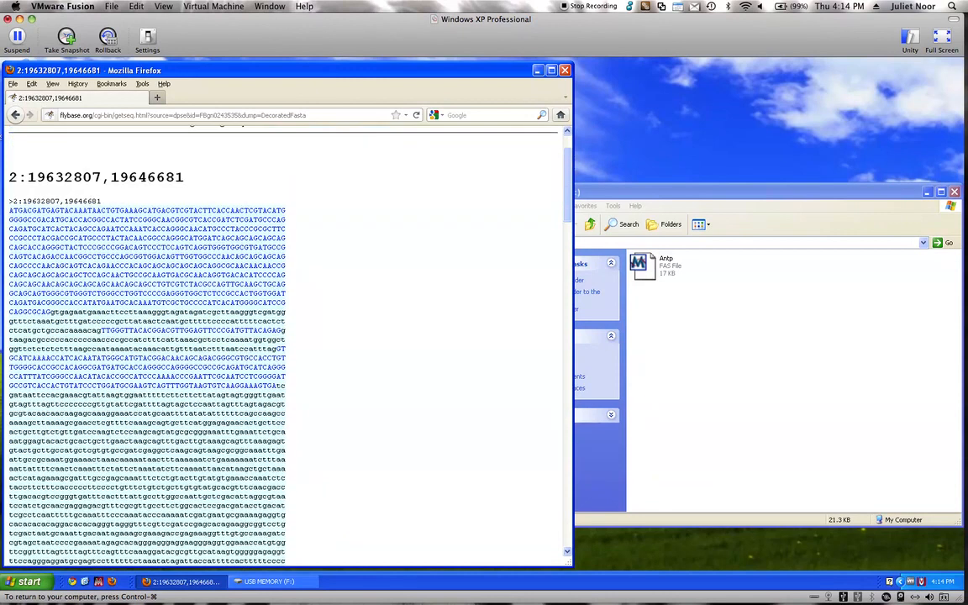
pyautogui.scroll(-3)
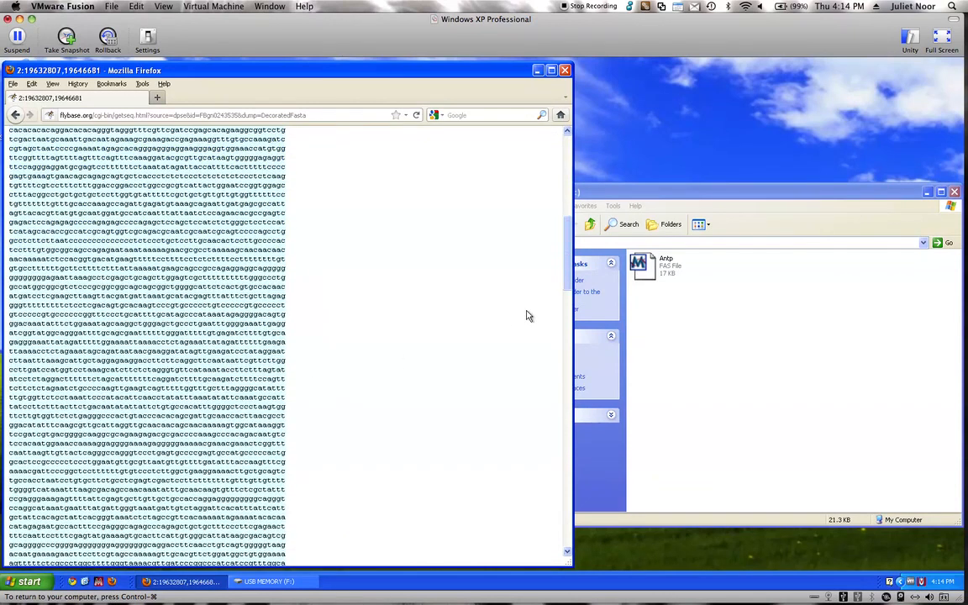
pyautogui.scroll(-3)
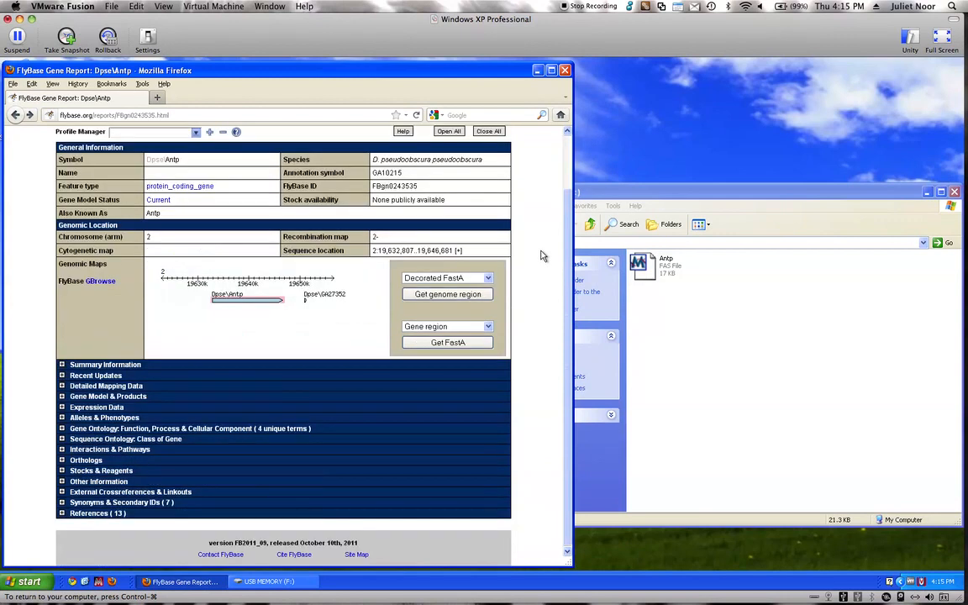
pyautogui.moveTo(152, 428)
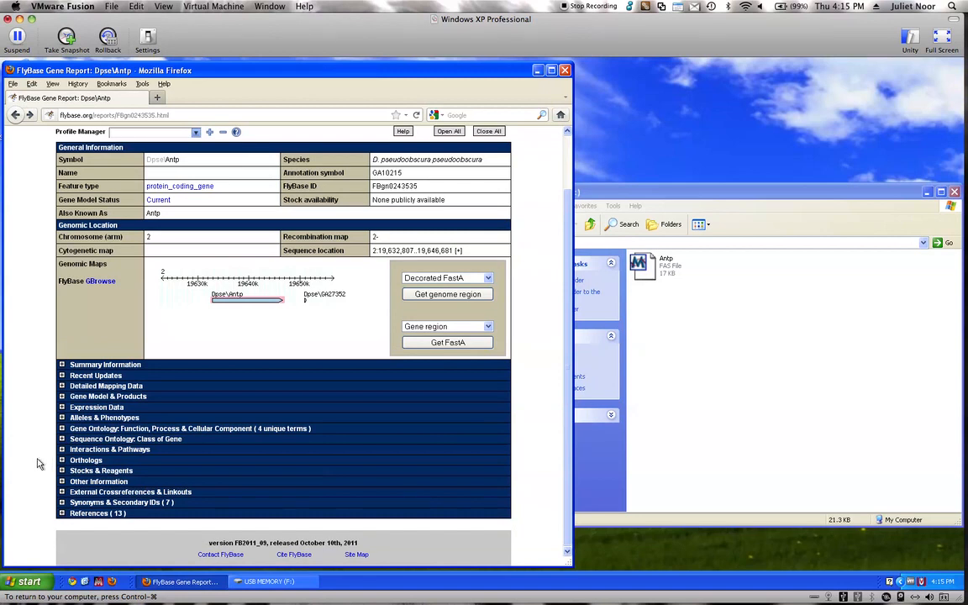
pyautogui.moveTo(51, 467)
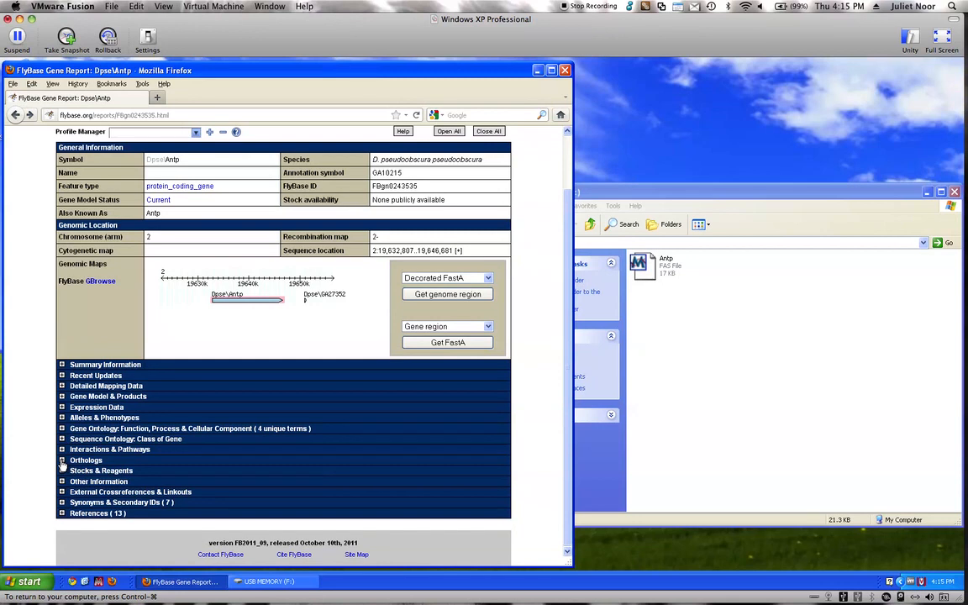
# Expand the Orthologs section to show the Dmel\Antp and OrthoDB links
pyautogui.click(61, 459)
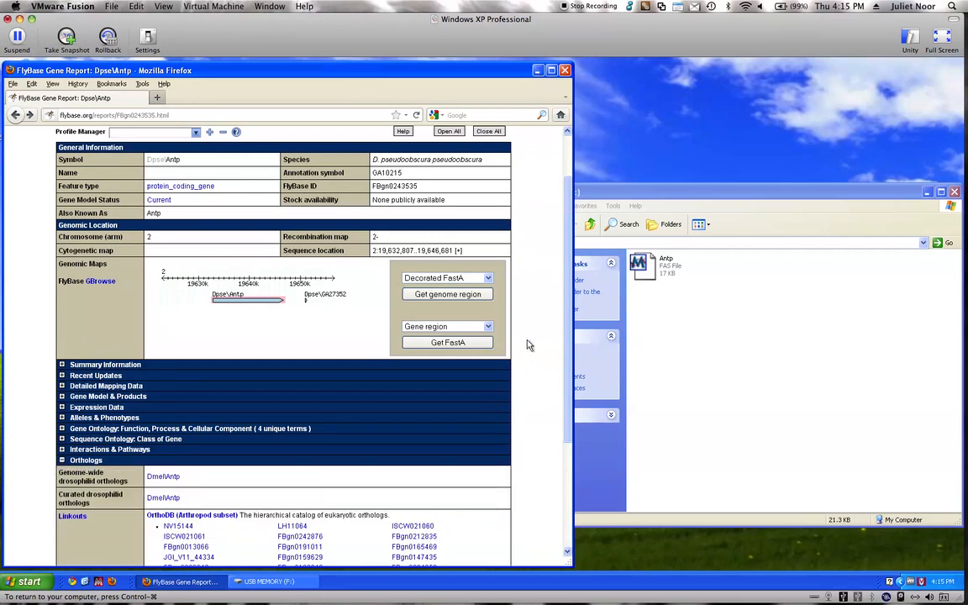
pyautogui.scroll(-3)
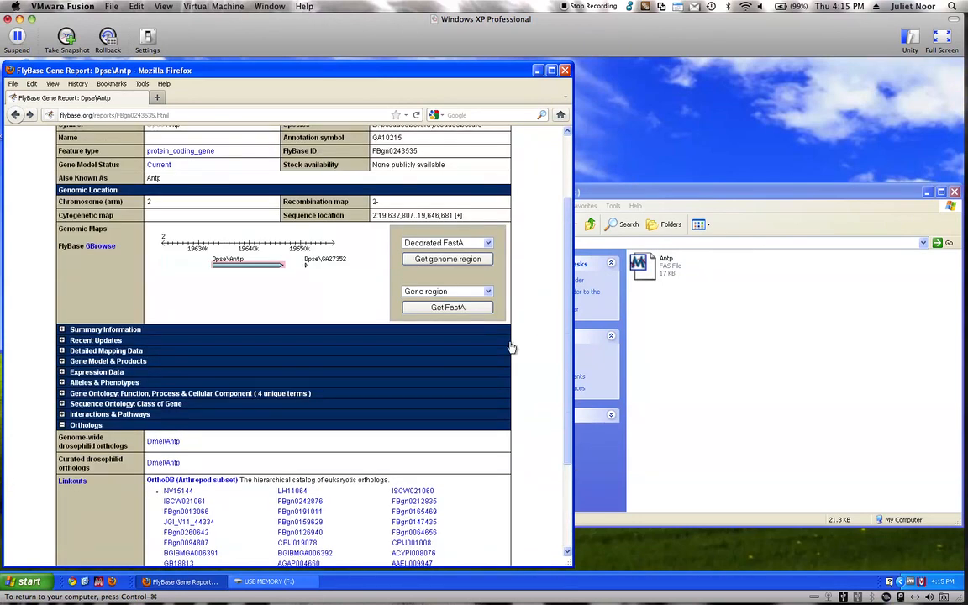
pyautogui.moveTo(520, 328)
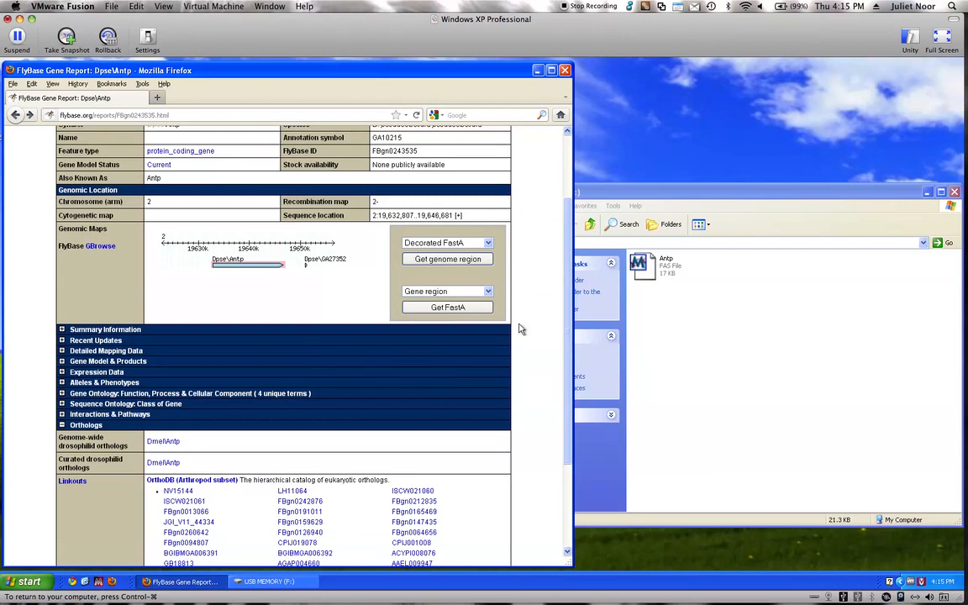
pyautogui.scroll(-3)
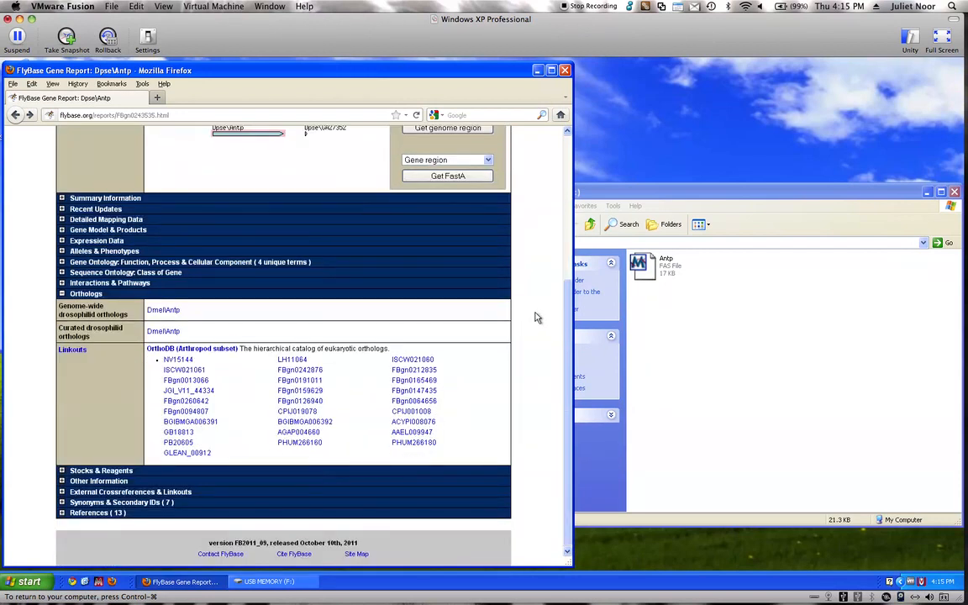
pyautogui.moveTo(169, 326)
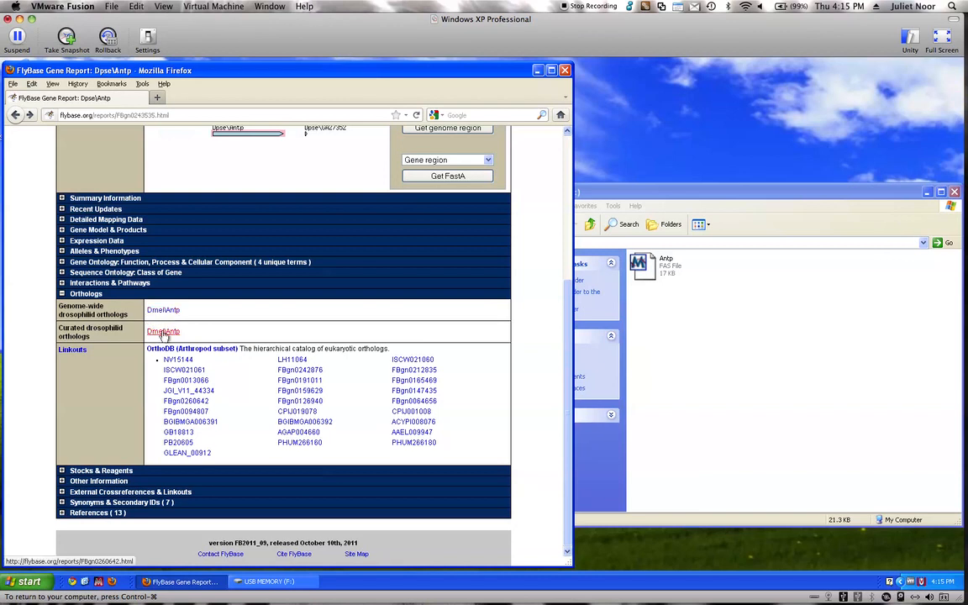
pyautogui.moveTo(149, 320)
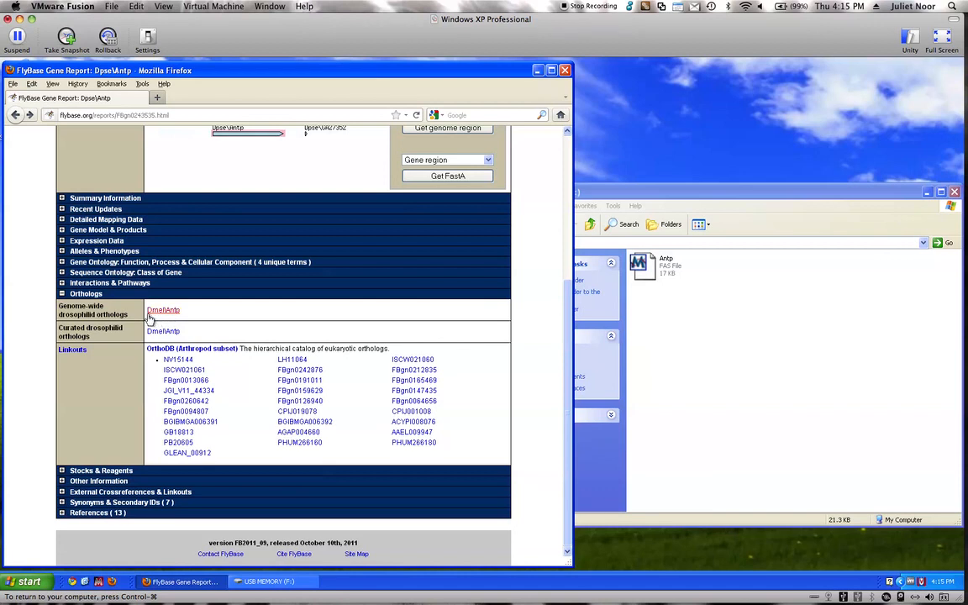
pyautogui.moveTo(158, 311)
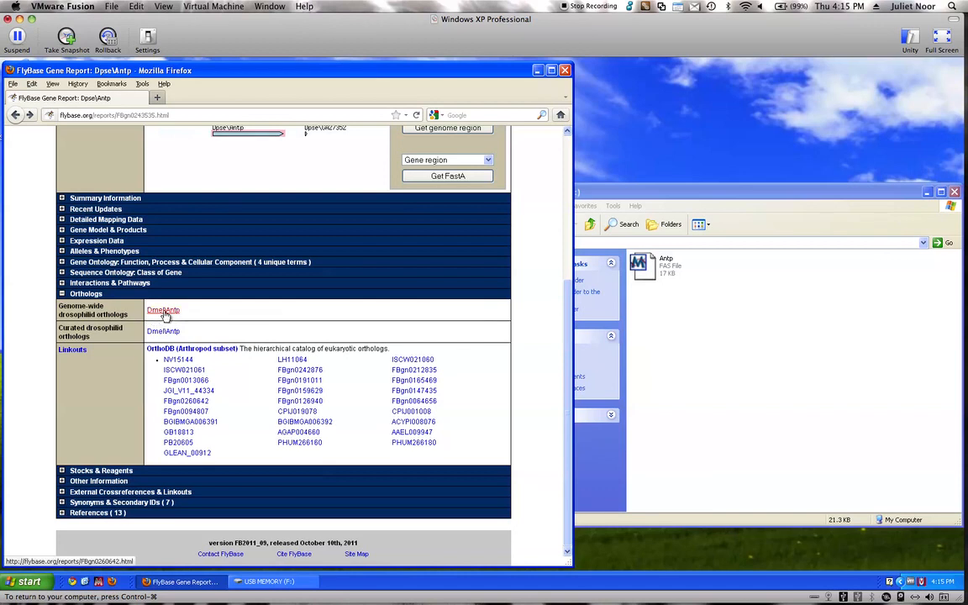
# Go to the Dmel\Antp gene report and expand its Summary Information on Antennapedia
pyautogui.click(163, 309)
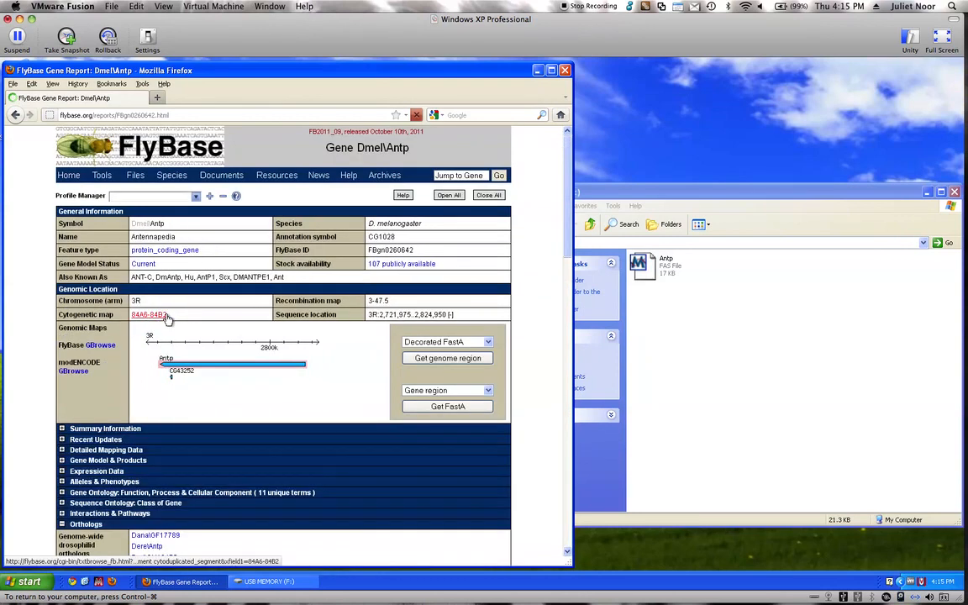
pyautogui.scroll(-3)
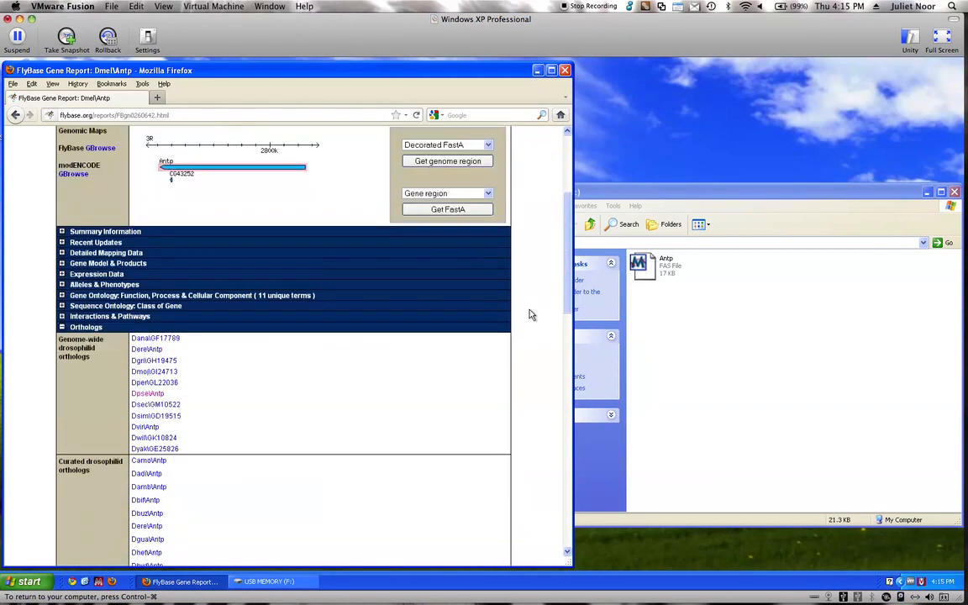
pyautogui.click(62, 231)
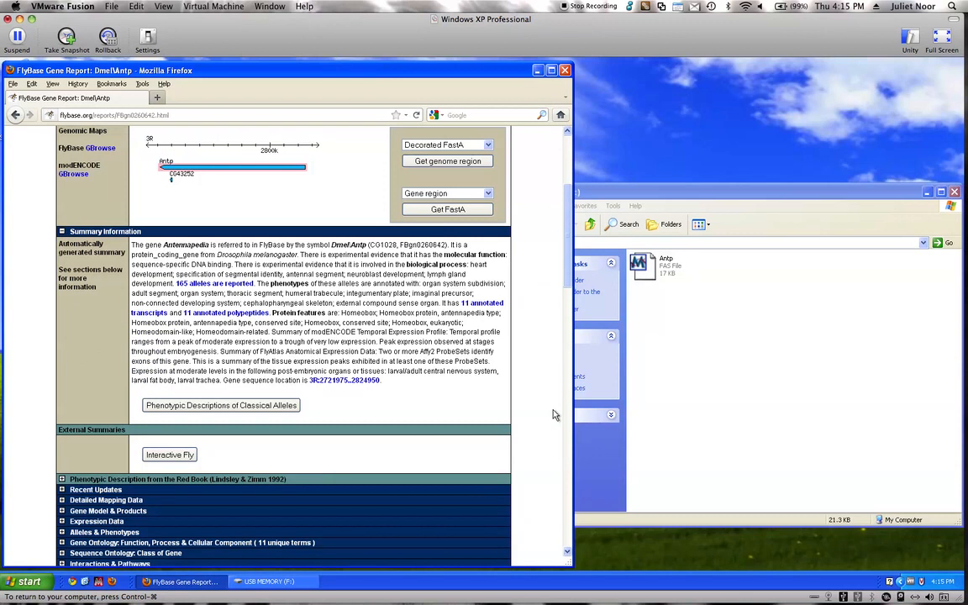
pyautogui.scroll(3)
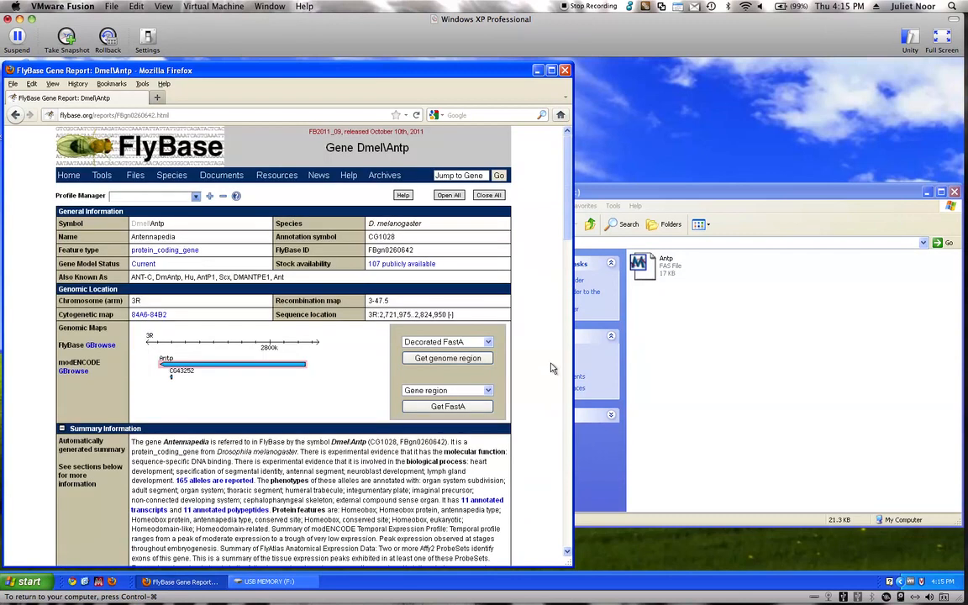
pyautogui.moveTo(542, 384)
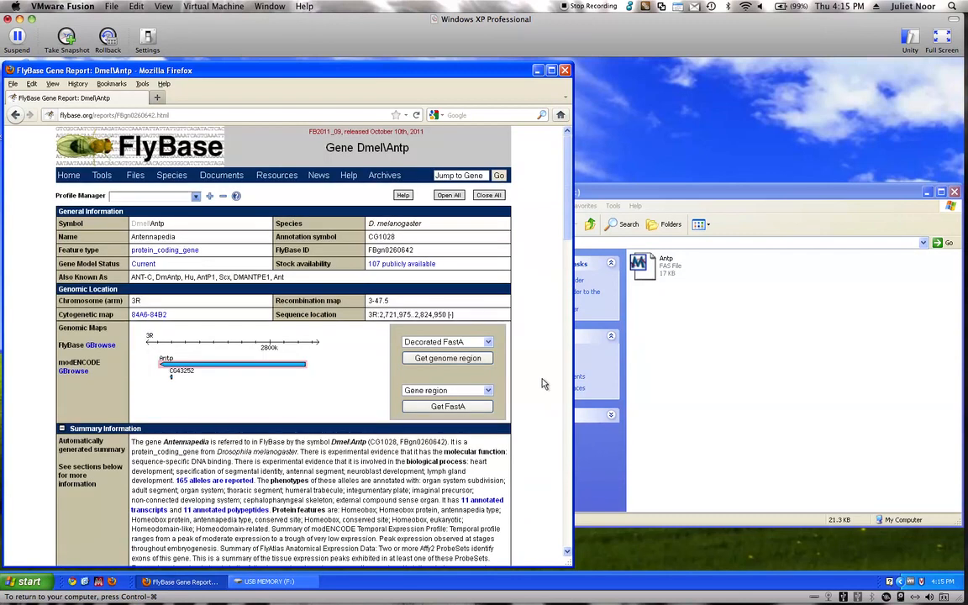
pyautogui.moveTo(538, 364)
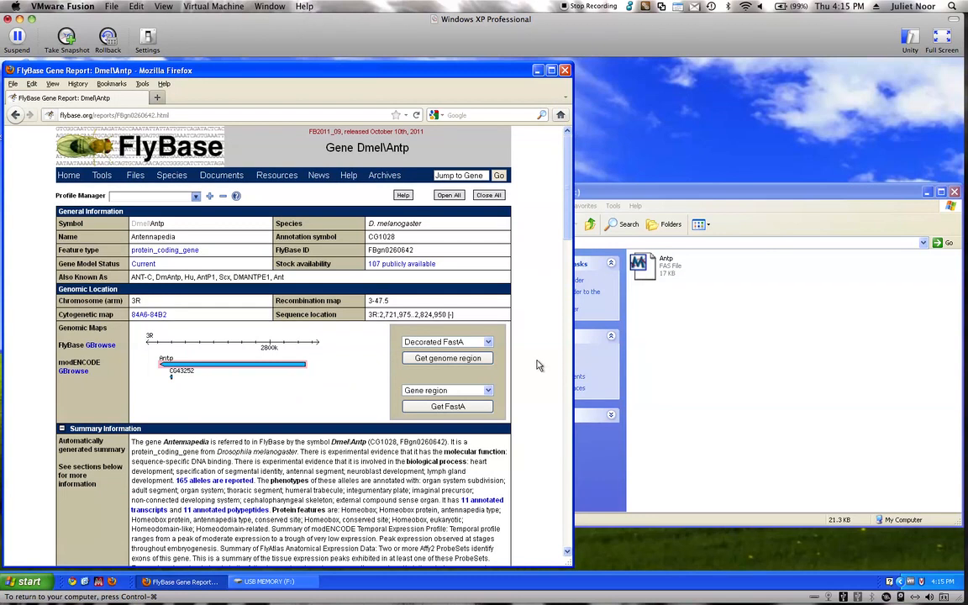
pyautogui.moveTo(531, 394)
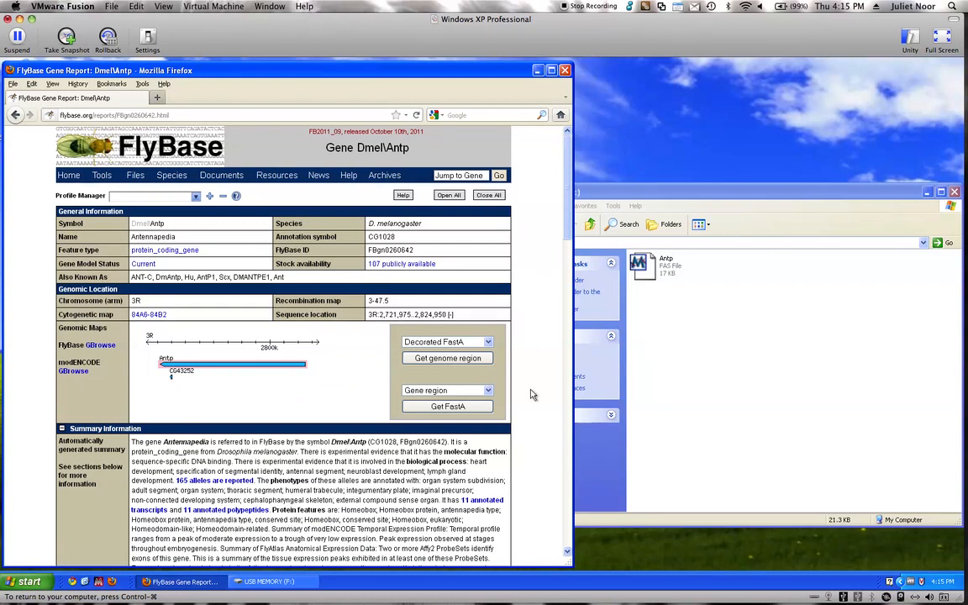
pyautogui.moveTo(536, 332)
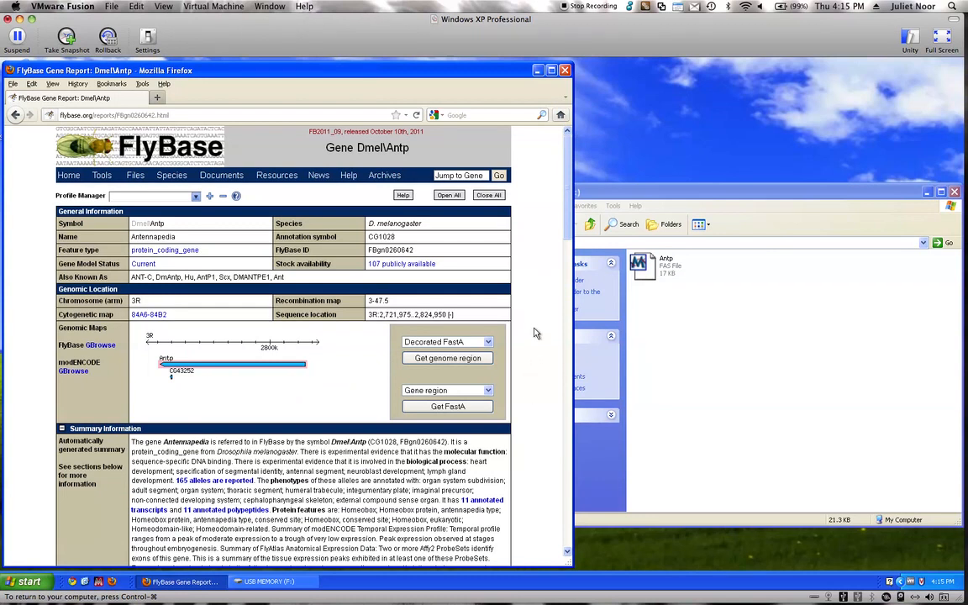
pyautogui.moveTo(539, 326)
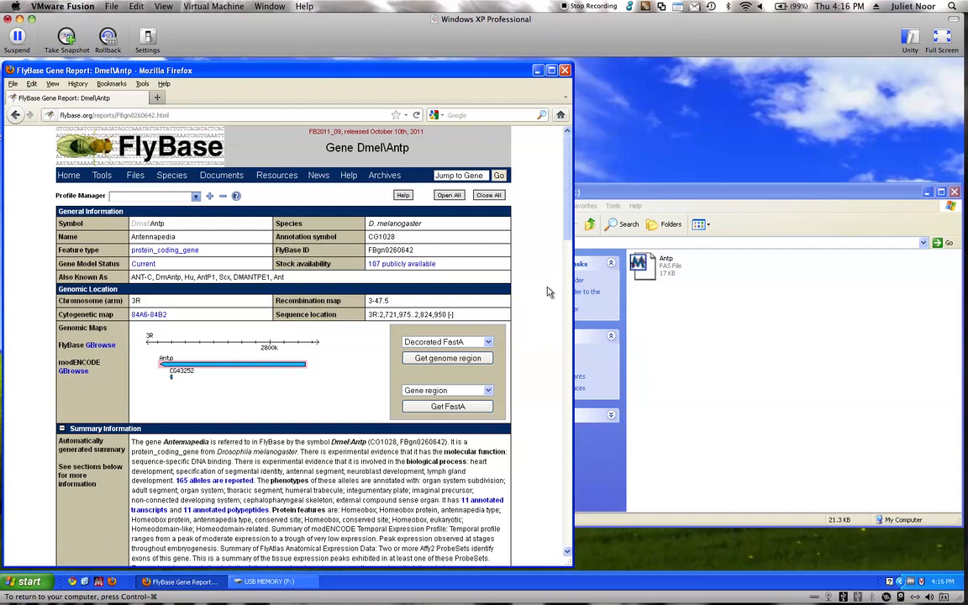
pyautogui.moveTo(504, 284)
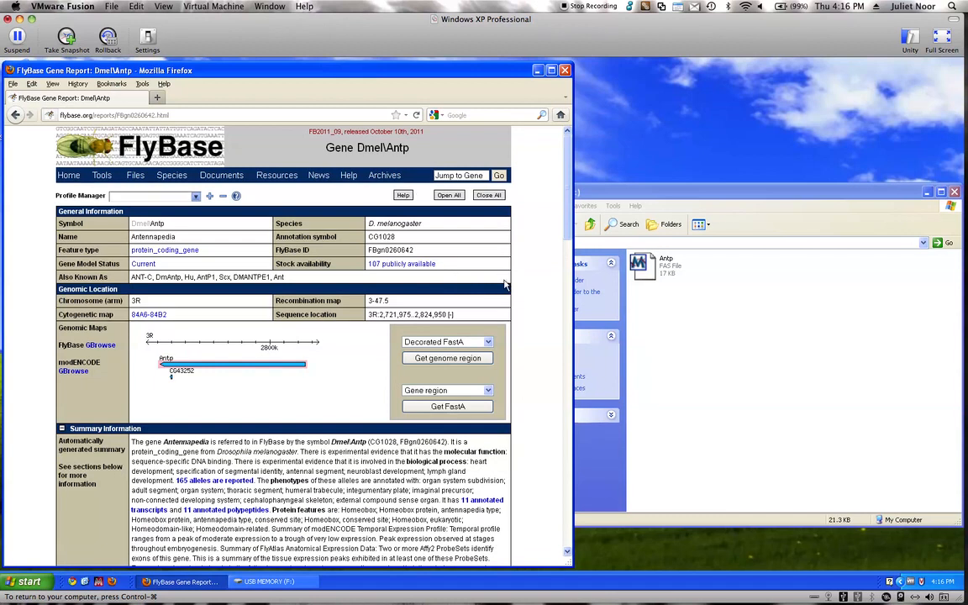